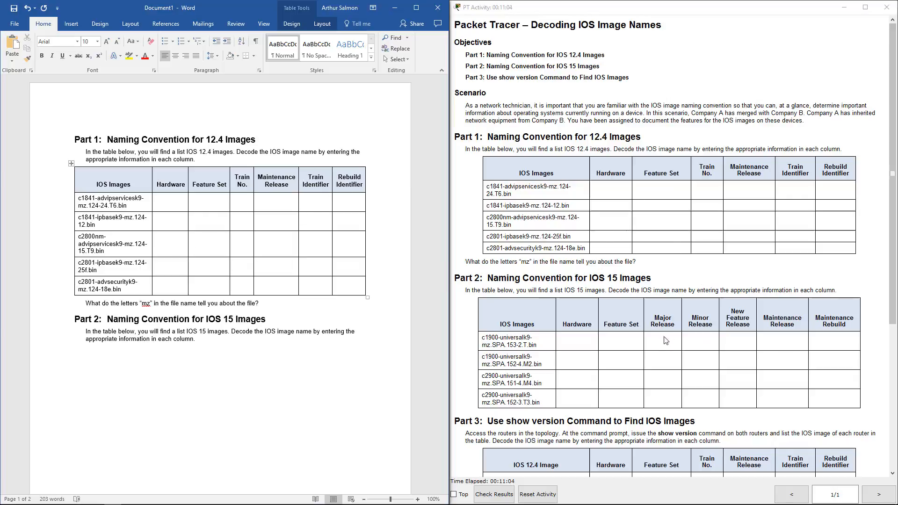
- Fill the first Part 1 row: c1841, advipservicesk9, 12.4, 24, T, rebuild 6
click(194, 251)
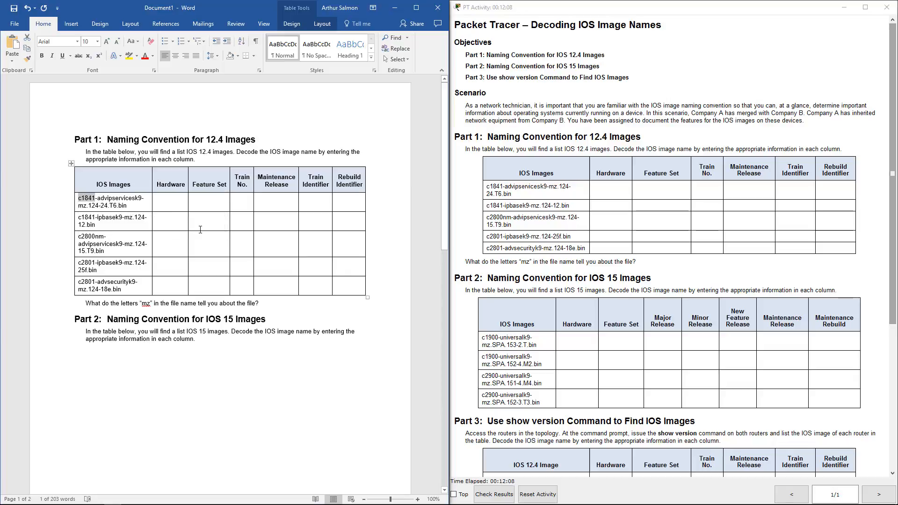
click(171, 205)
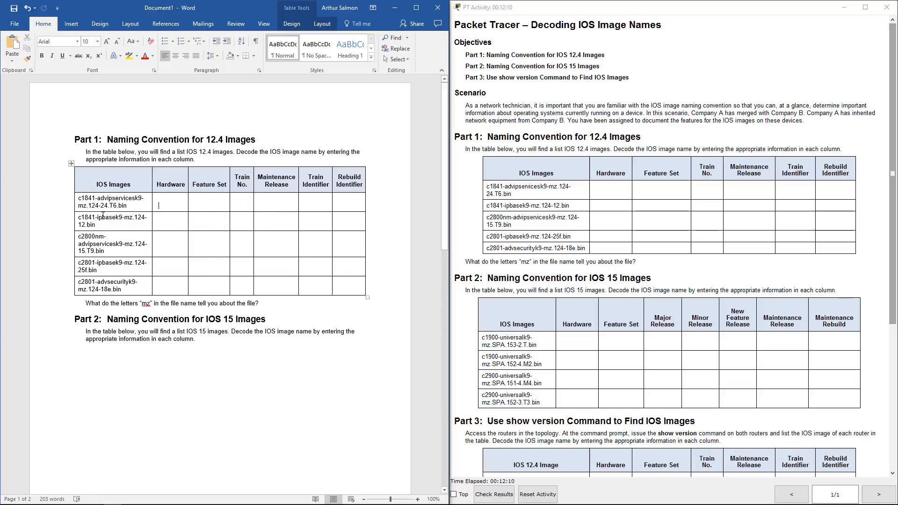
text(c1841)
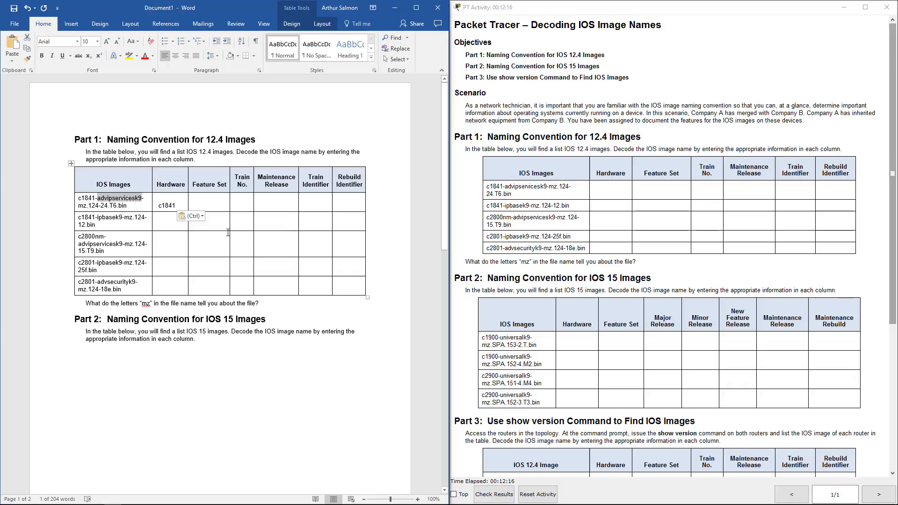
click(209, 205)
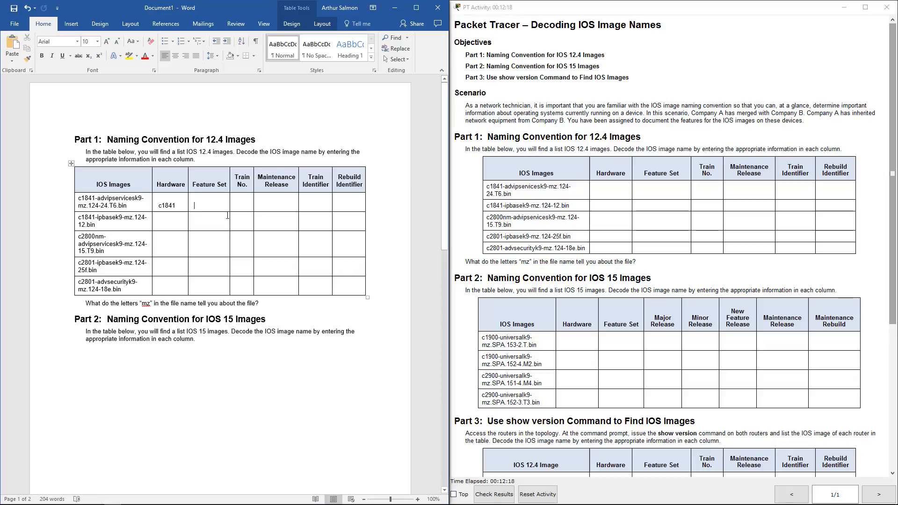
text(advipservicesk9)
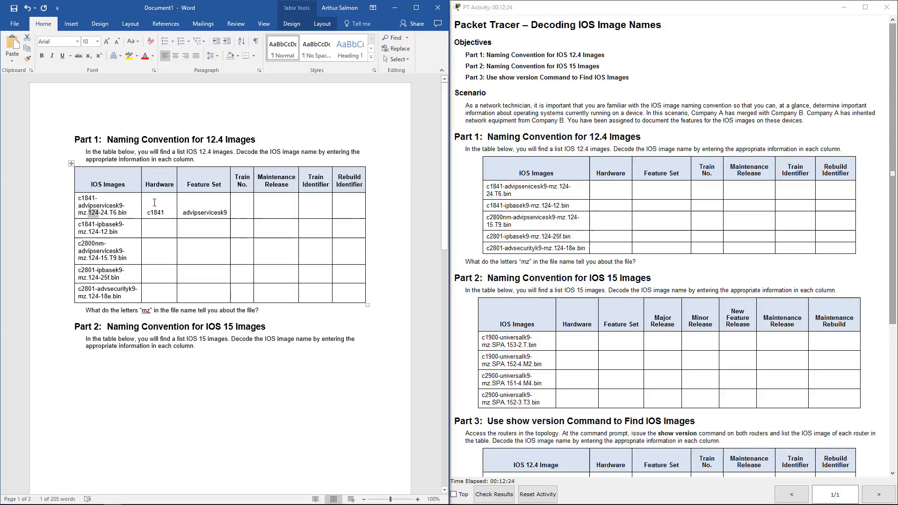
text(124)
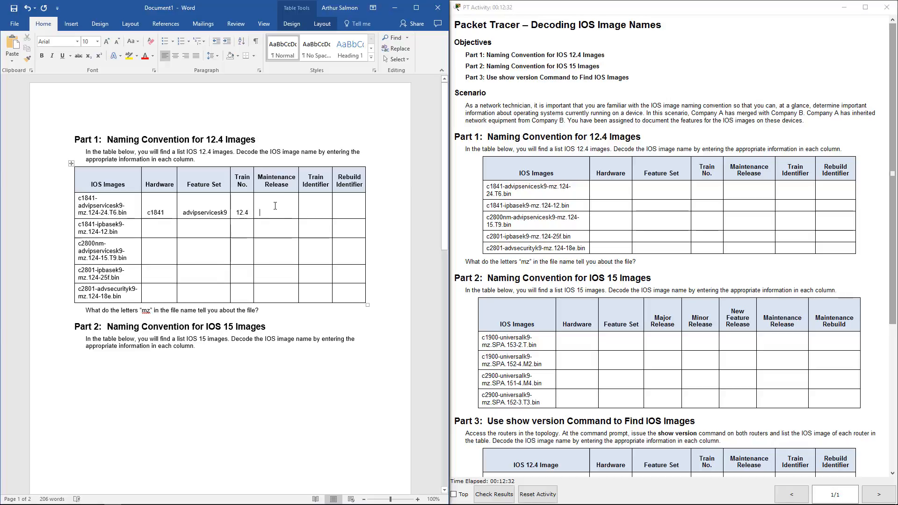
text(24)
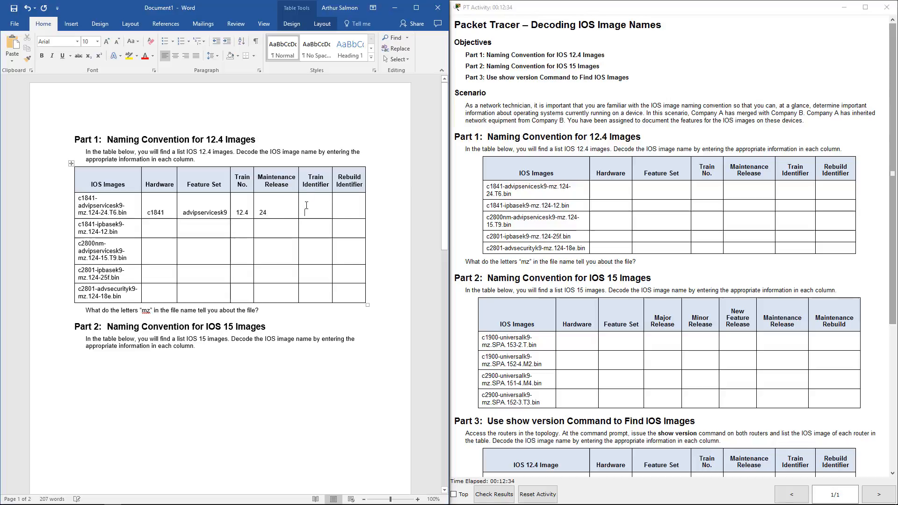
text(T)
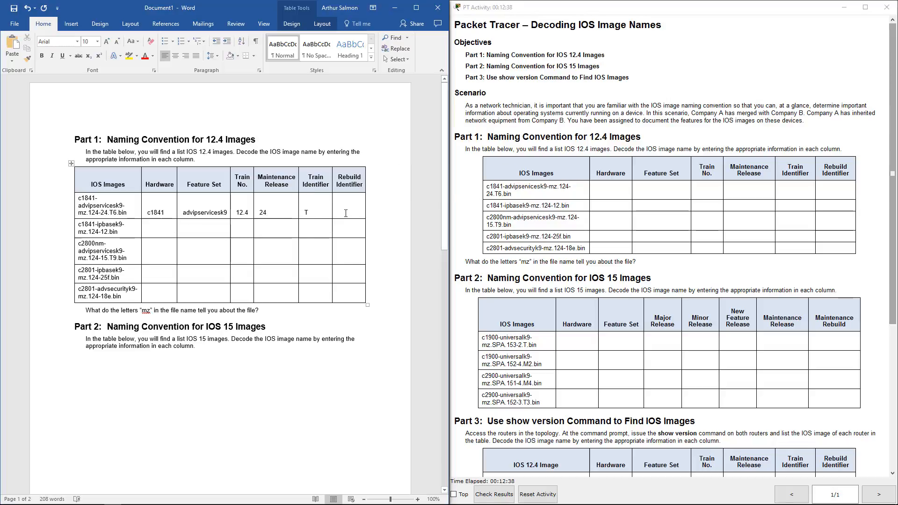
text(6)
click(205, 228)
text(ipbasek9)
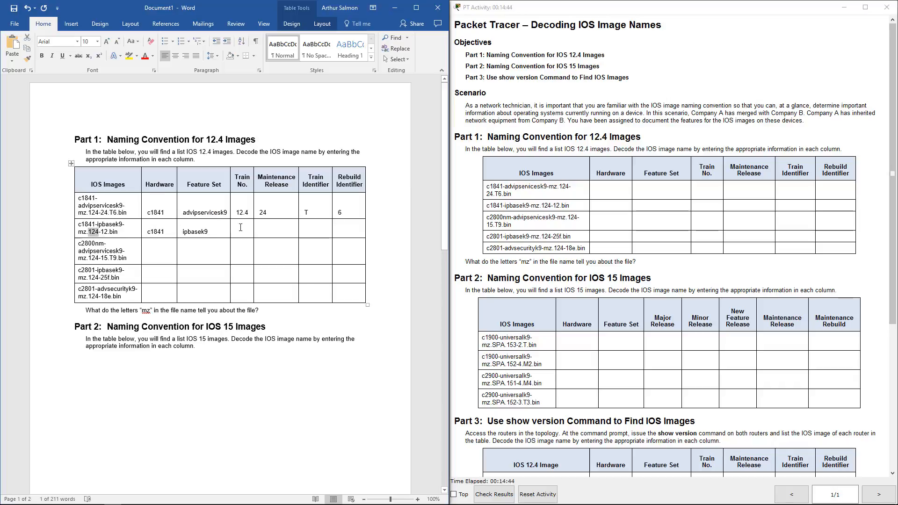
- Enter train 12.4 (fixing 124), maintenance release 12 and identifier M for c1841-ipbasek9
text(124)
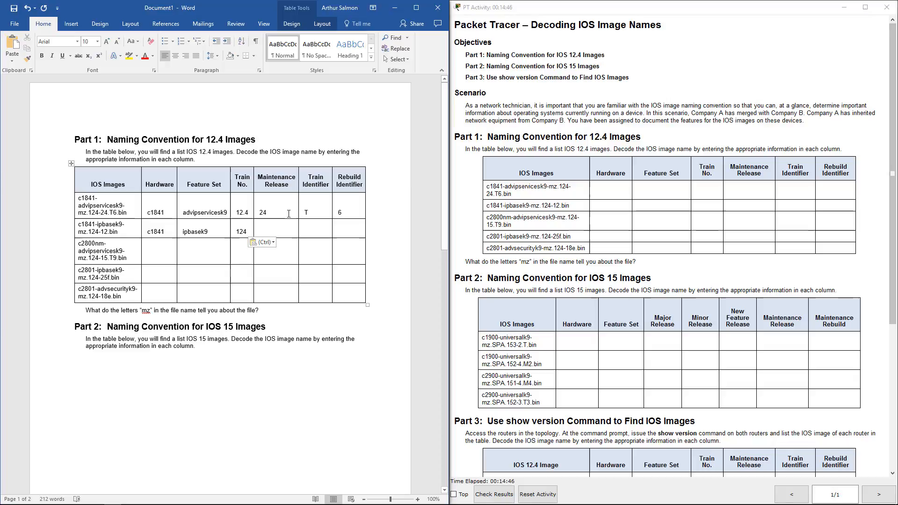
text(12.4)
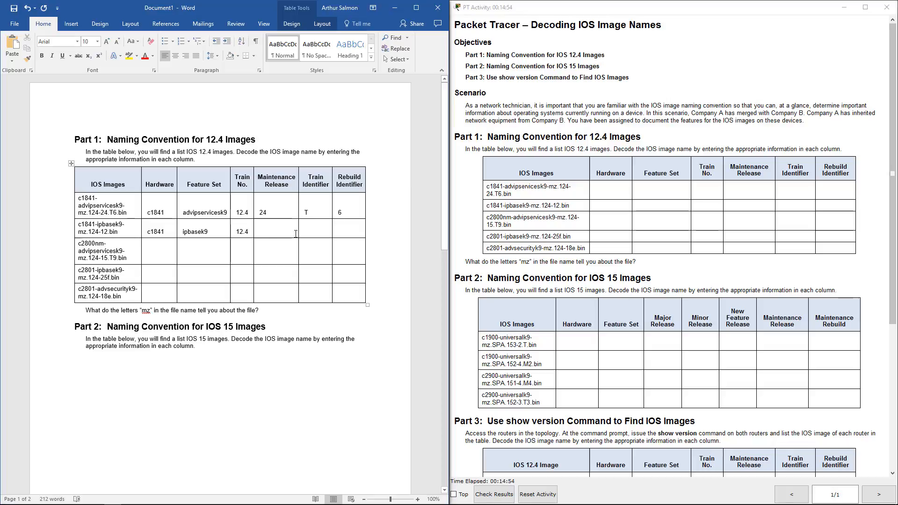
text(1)
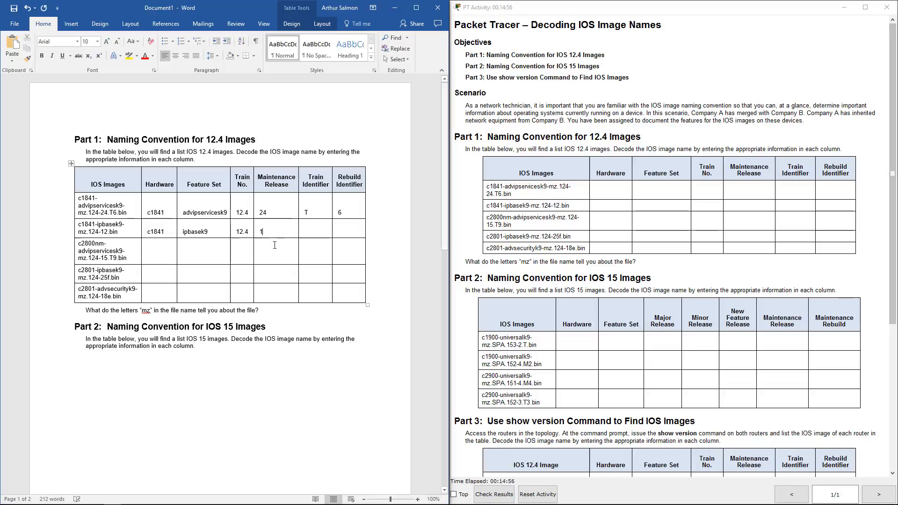
text(2)
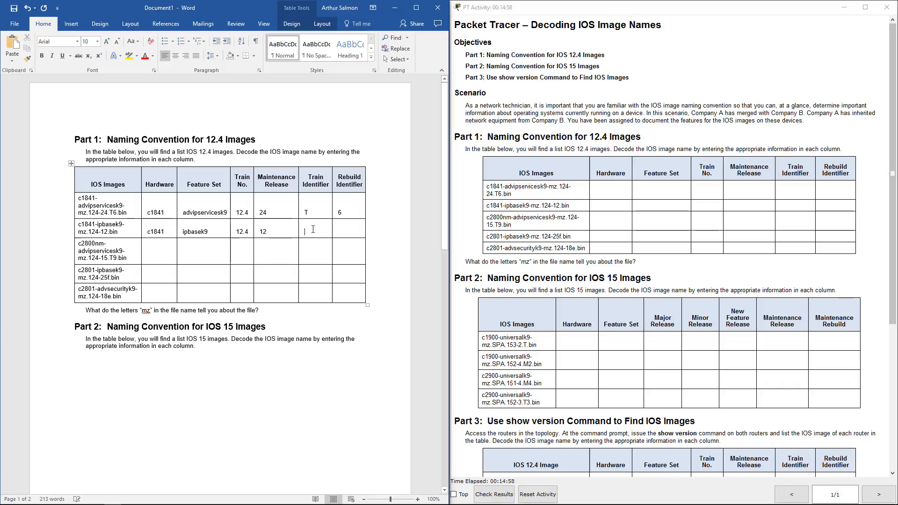
text(M)
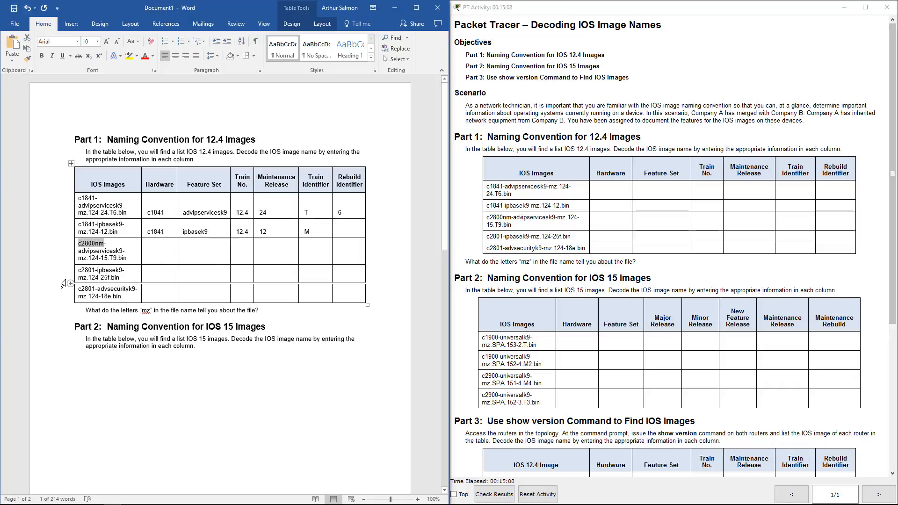
- Enter c2800nm, advipservicesk9, release 124, maintenance 15 and rebuild 9 in the third row
text(c2800nm)
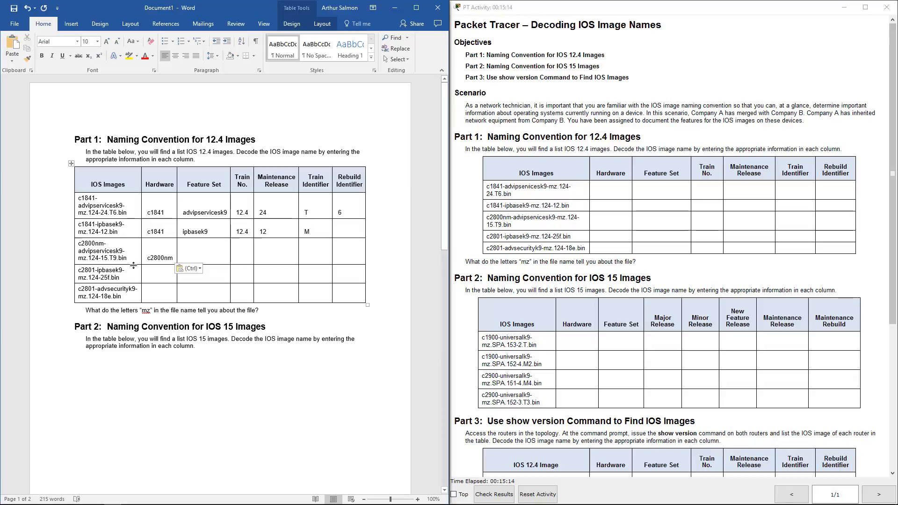
double_click(102, 251)
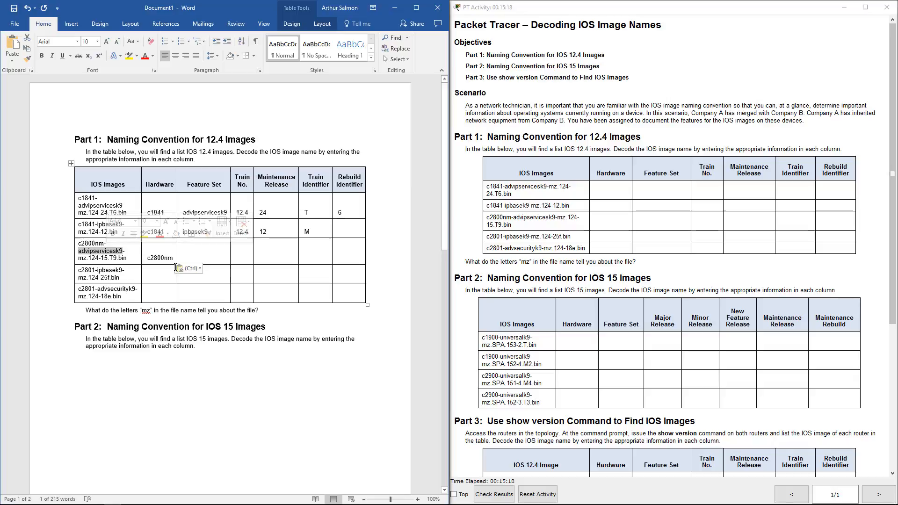
text(advipservicesk9)
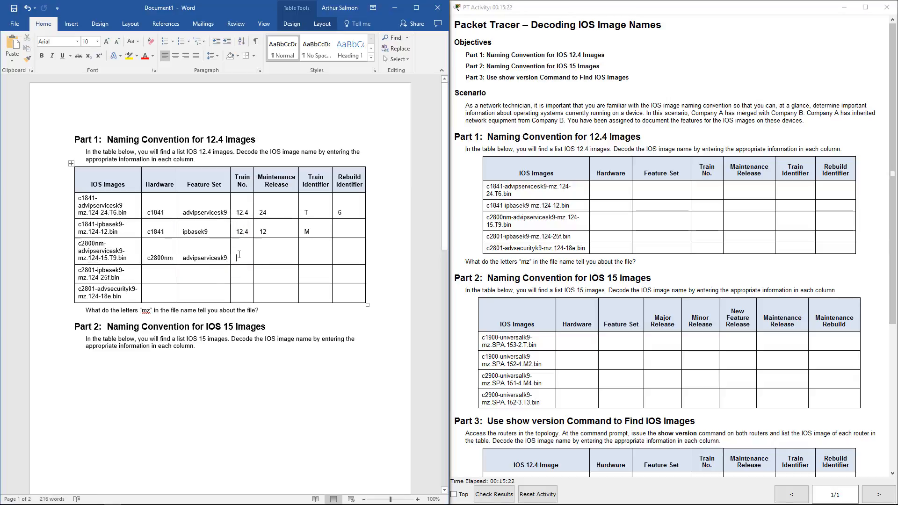
text(124)
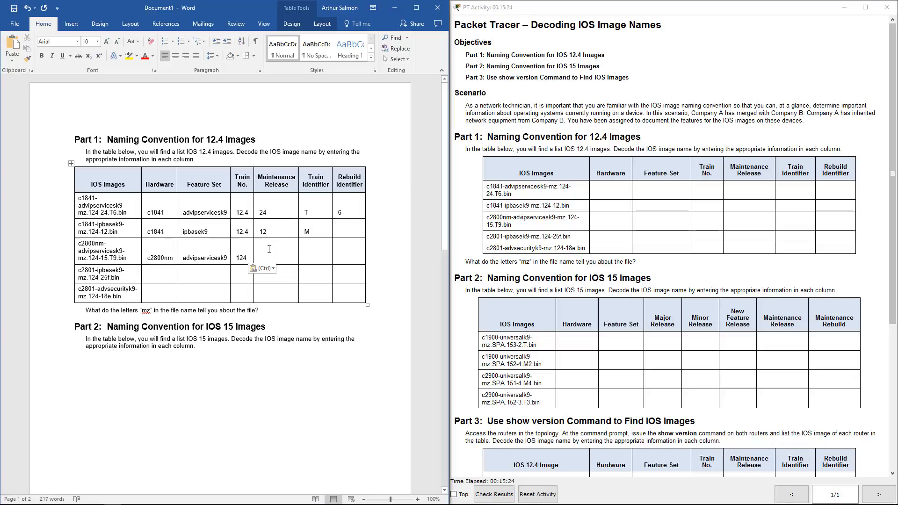
text(15)
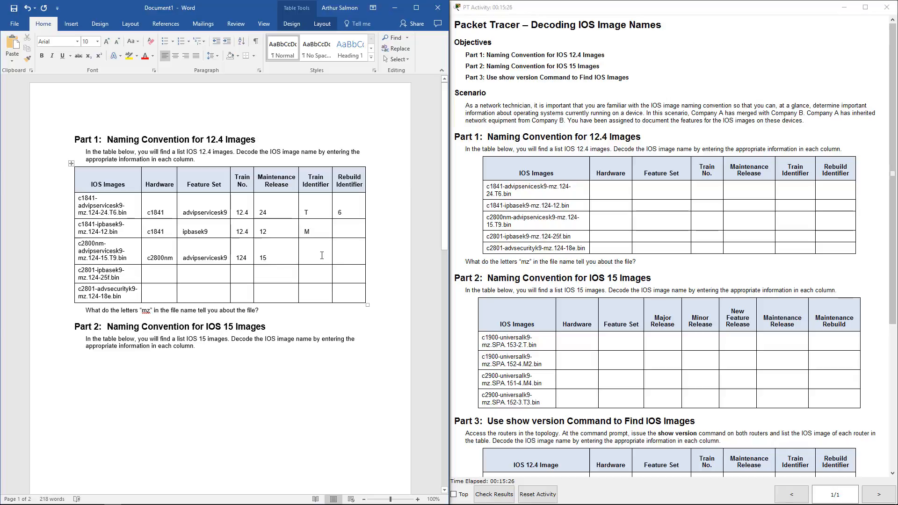
text(9)
text(c2801)
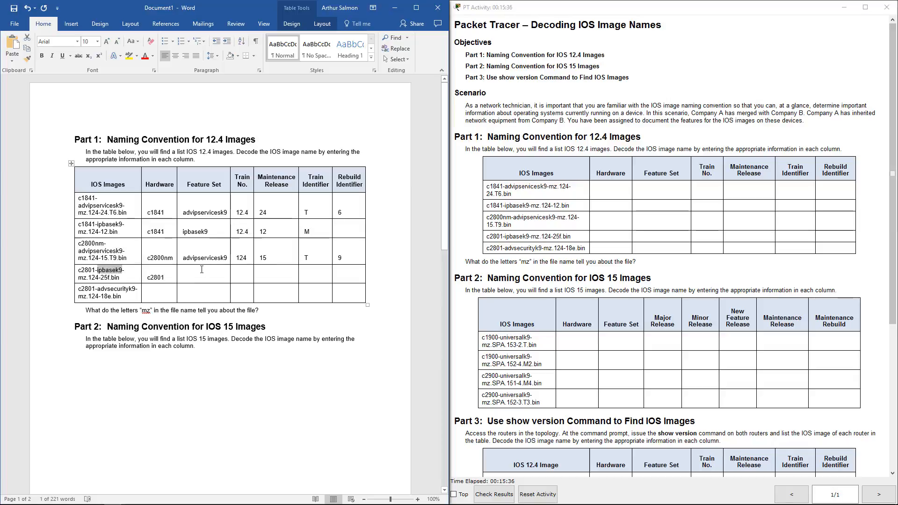
- Enter ipbasek9, 12.4, 25, M and f for the c2801-ipbasek9 row
click(204, 272)
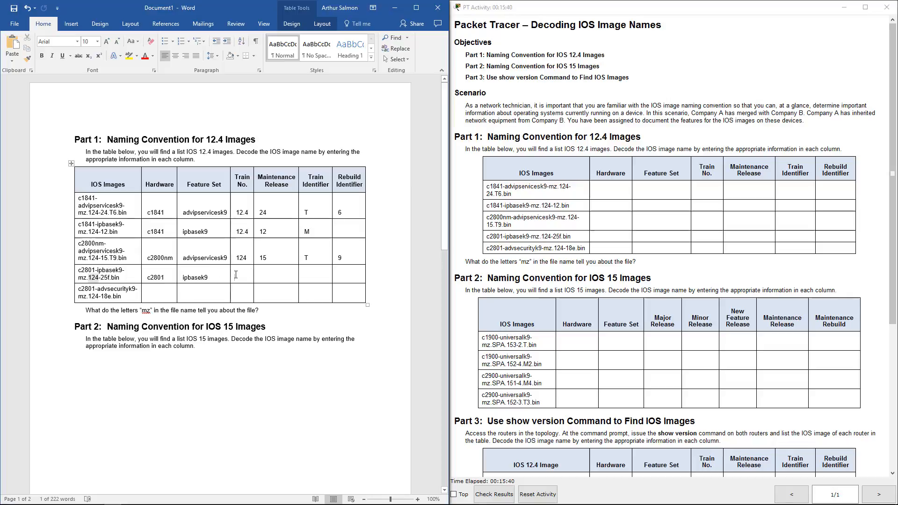
text(12.4)
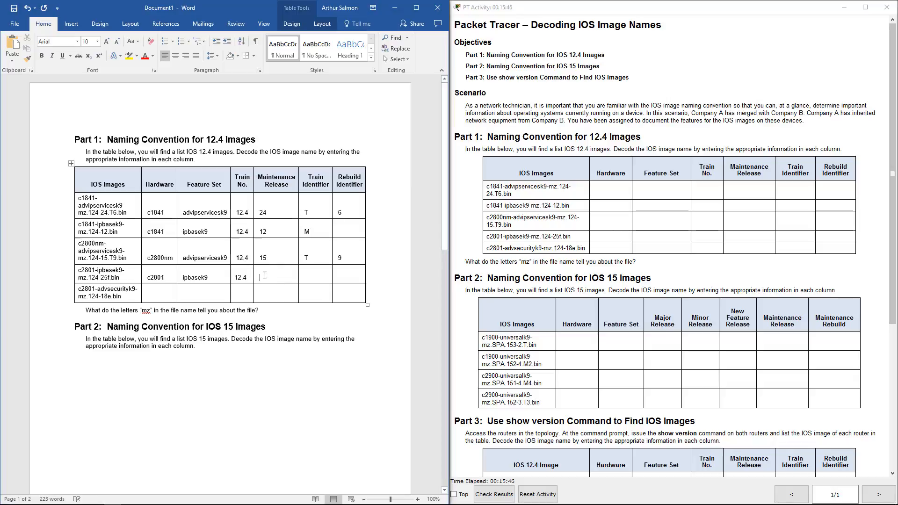
text(25)
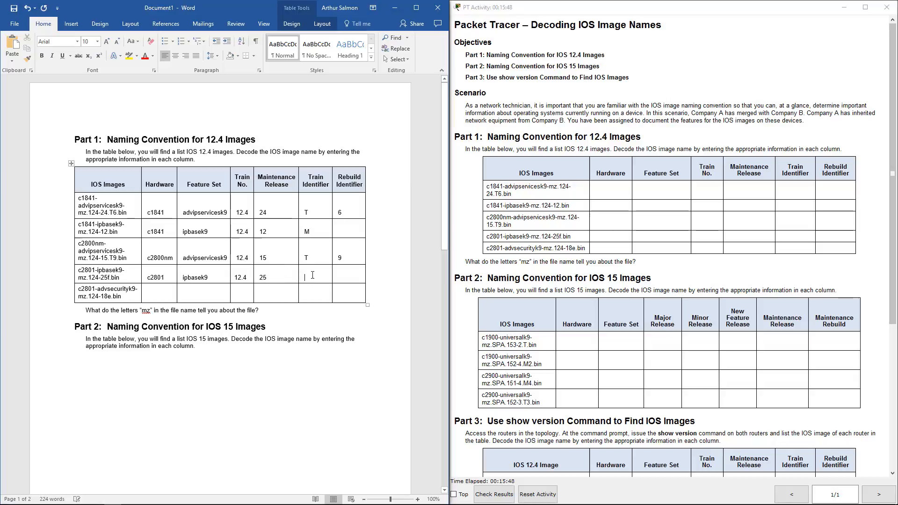
text(T)
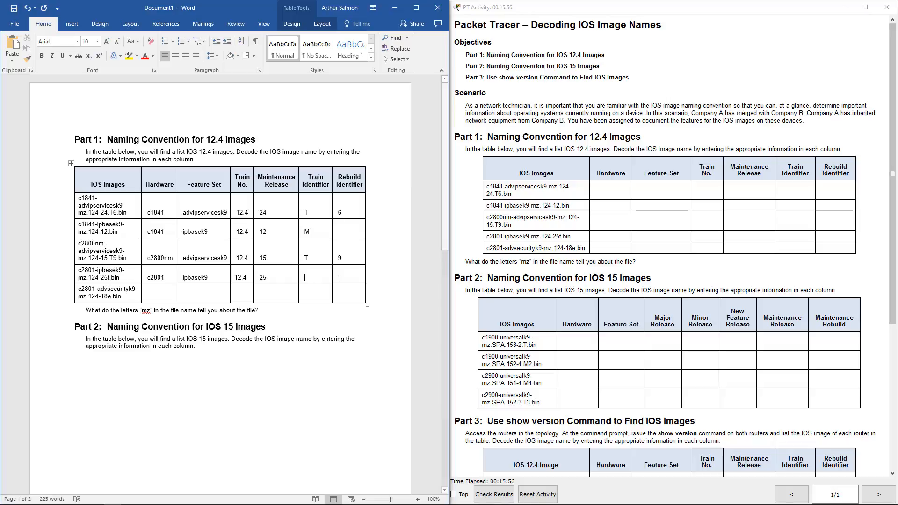
text(M)
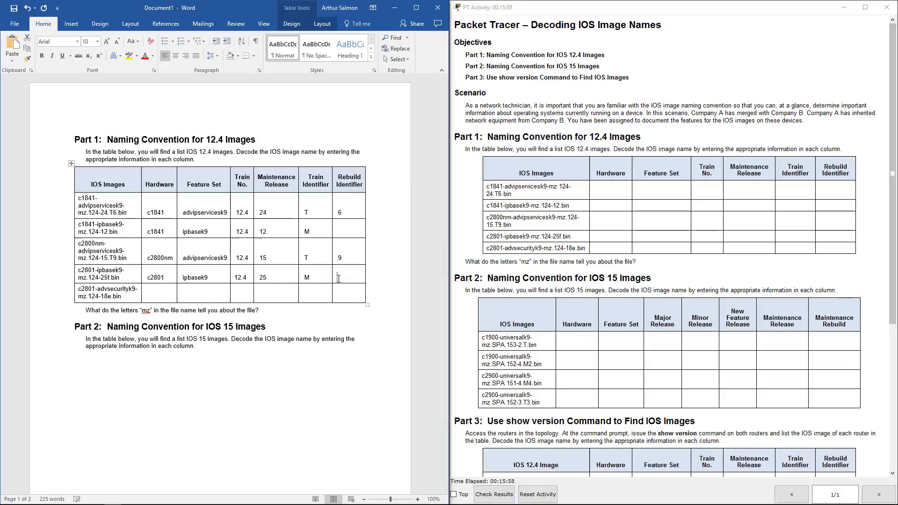
text(f)
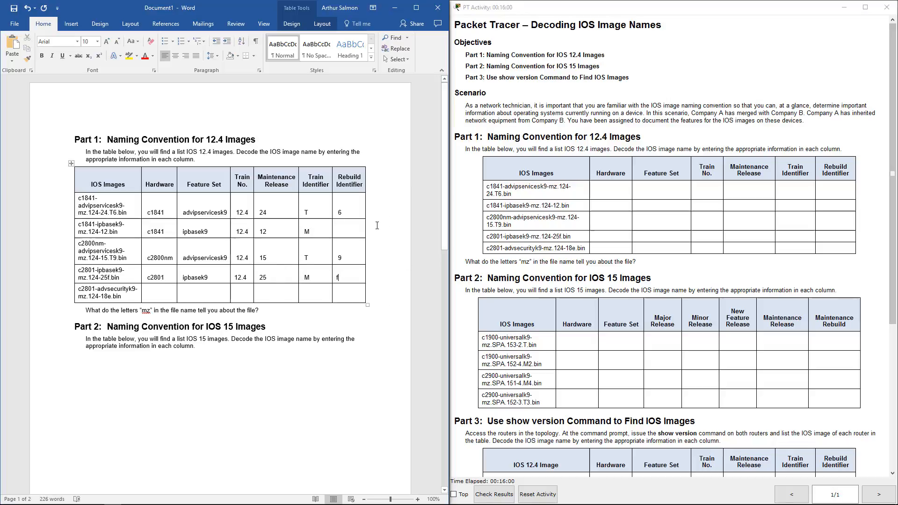
mouse_move(270, 285)
text(advsecurityk9)
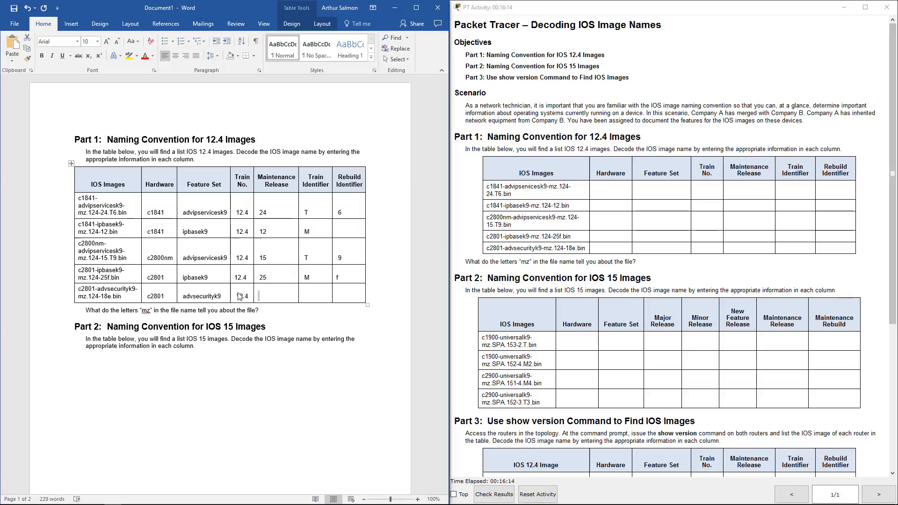
- Enter maintenance release 18, identifier M and rebuild e for c2801-advsecurityk9
text(18)
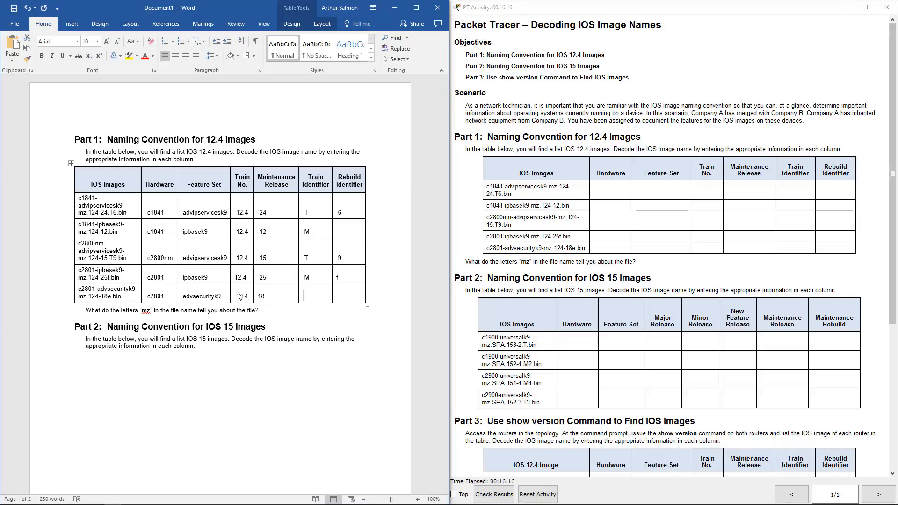
text(M)
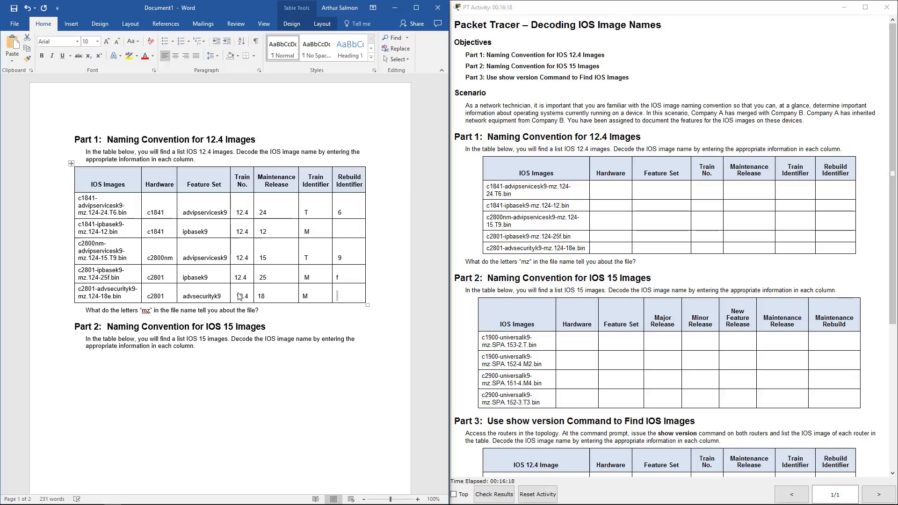
text(e)
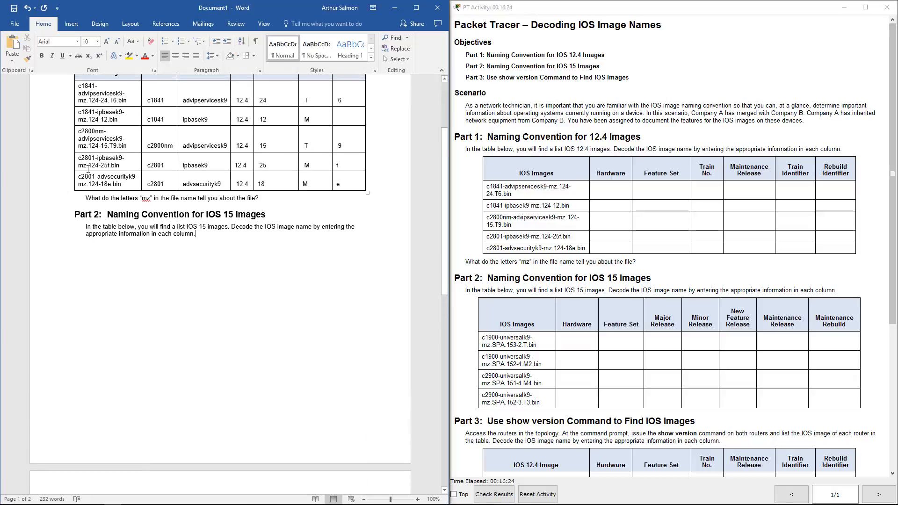
- Scroll to Part 2 and enter universalk9, 15, 3 and 2 in the first row
scroll(down, 3)
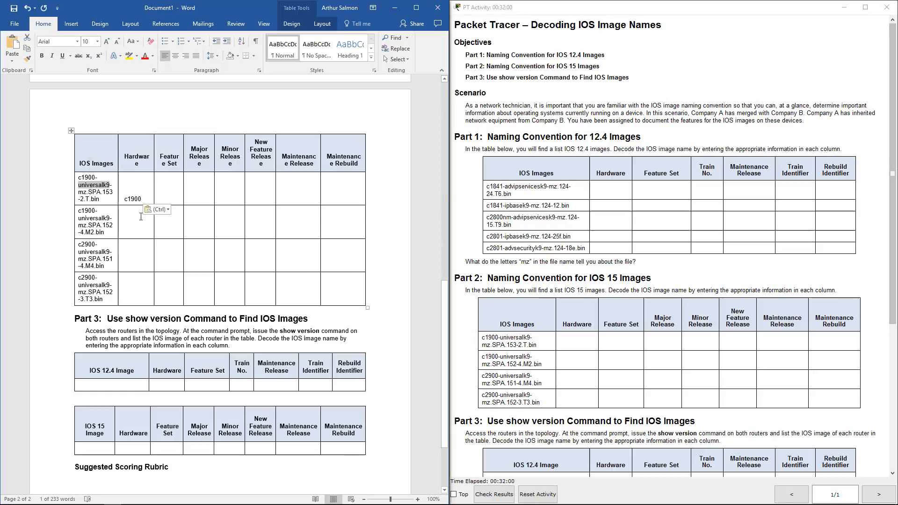
text(universalk9)
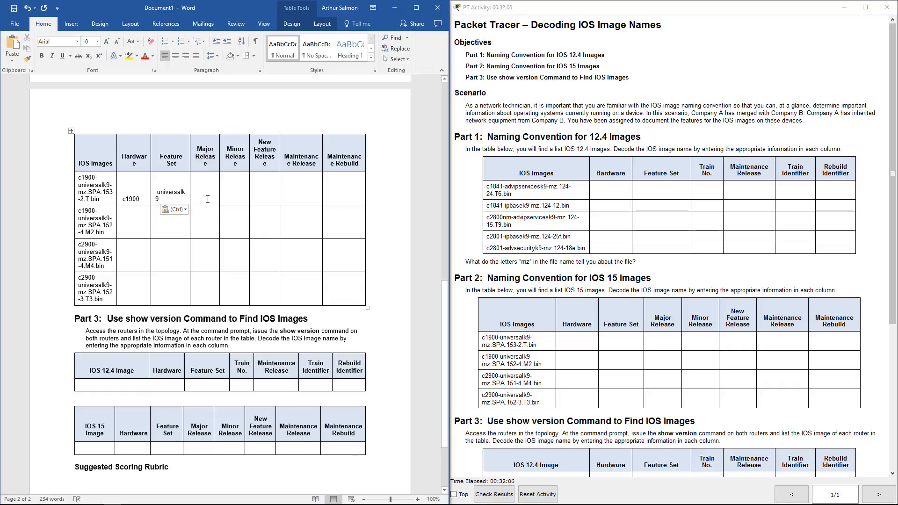
text(15)
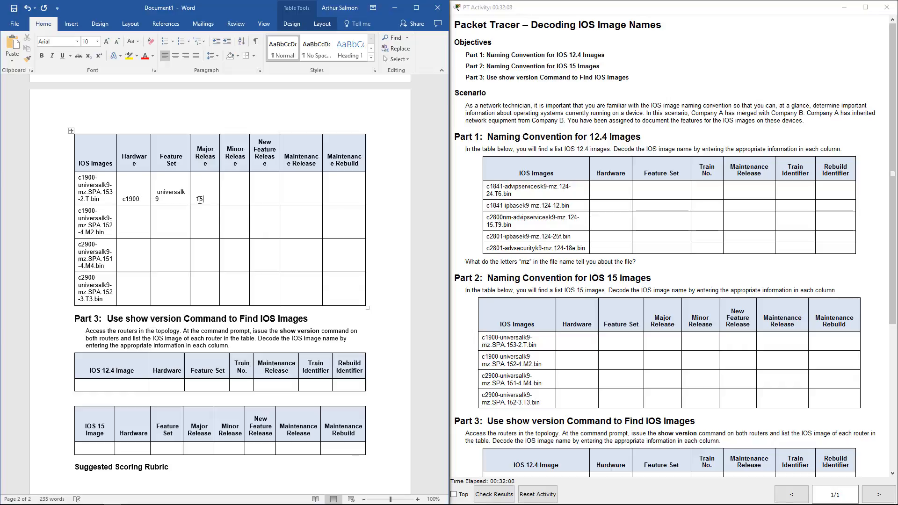
text(3)
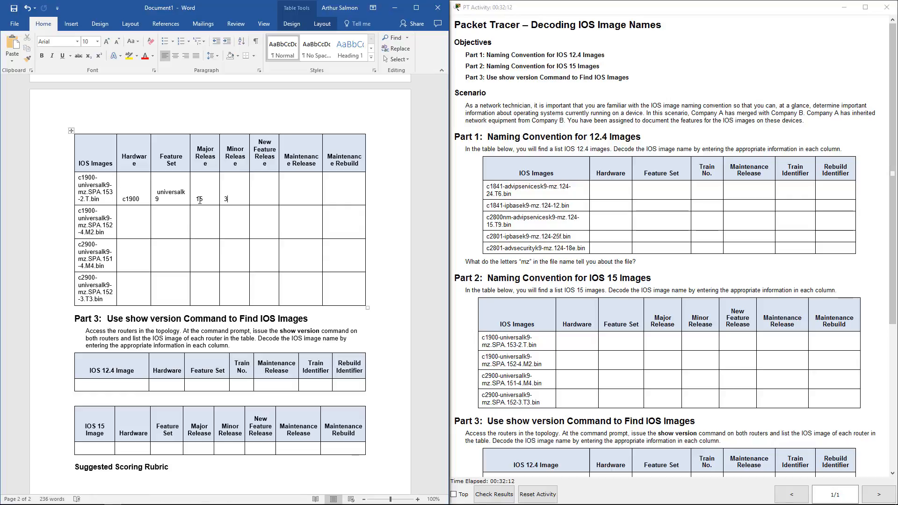
text(2)
click(205, 222)
text(15)
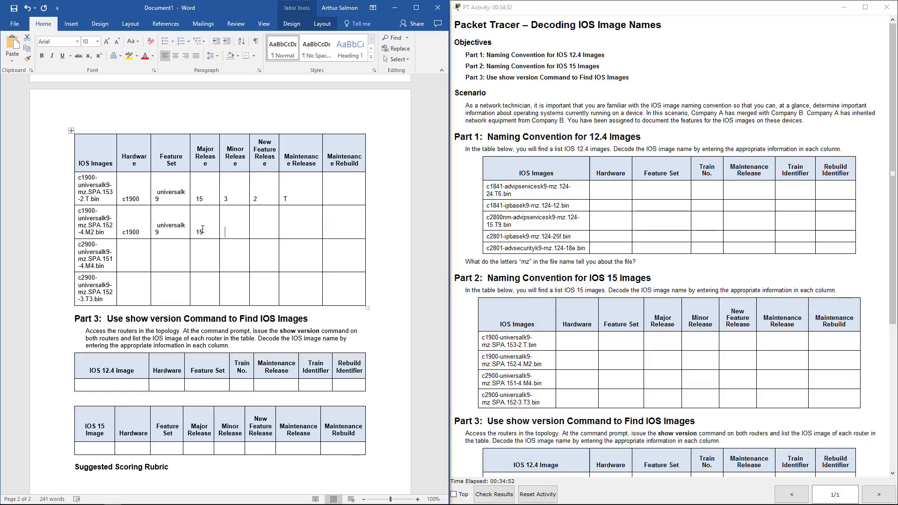
- Finish the second c1900 row with minor release 2, 4, M and rebuild 2
text(2)
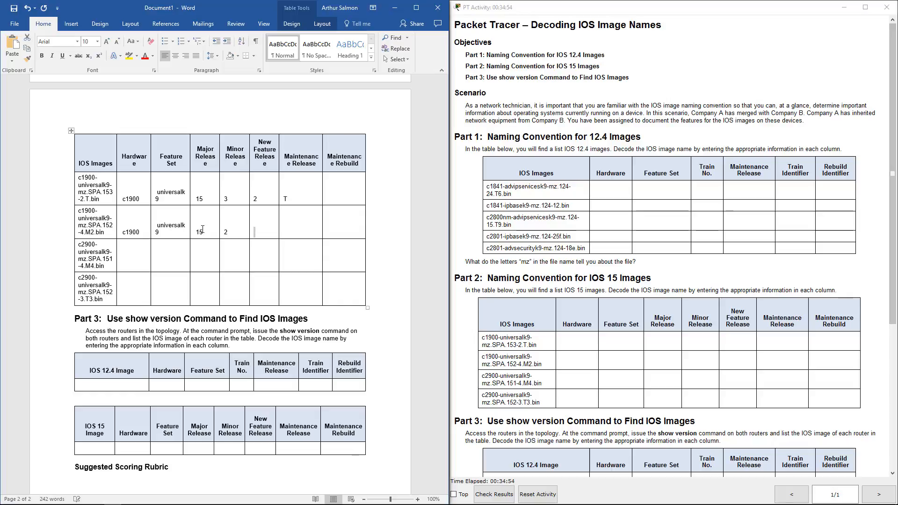
text(4)
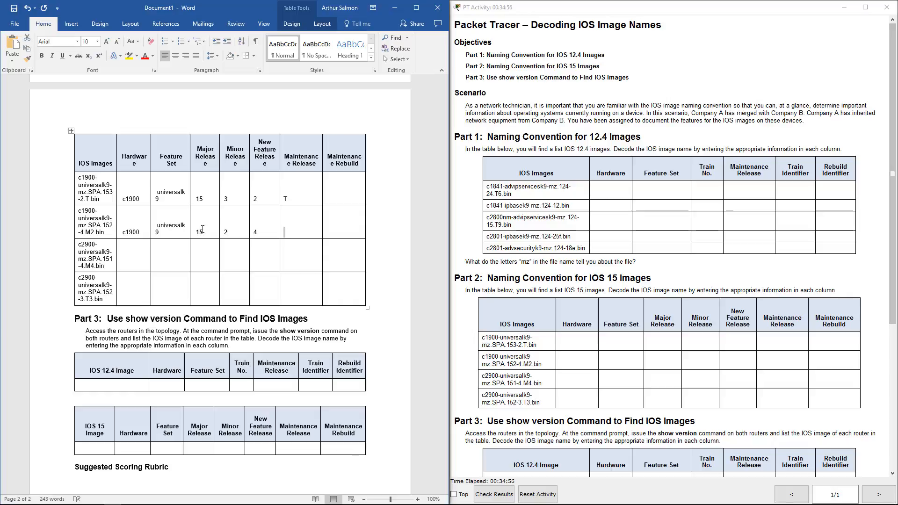
text(M)
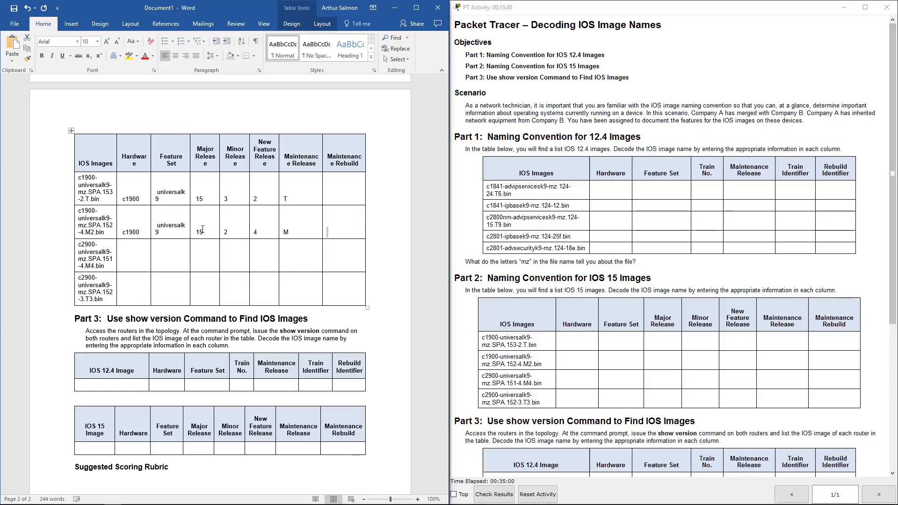
text(2)
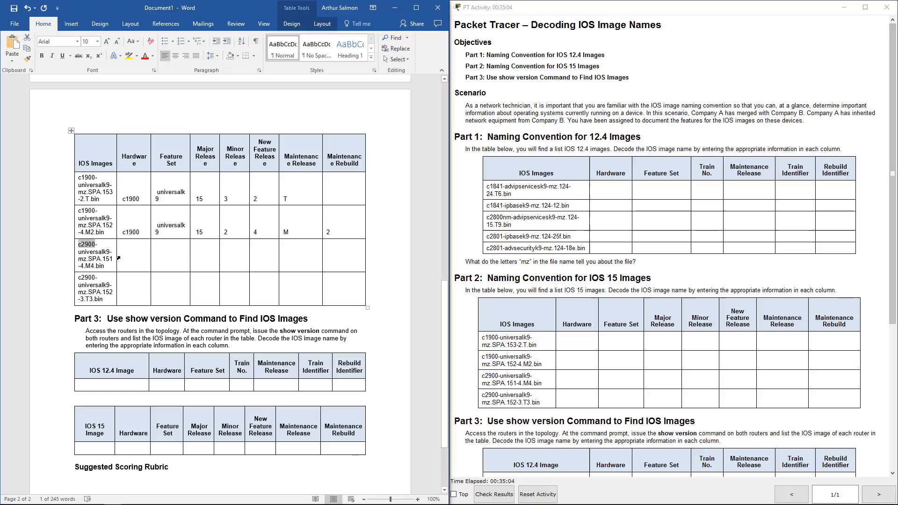
- Fill the third row as c2900, universalk9, 4, M, 4 and enter c2900 in row four
text(c2900)
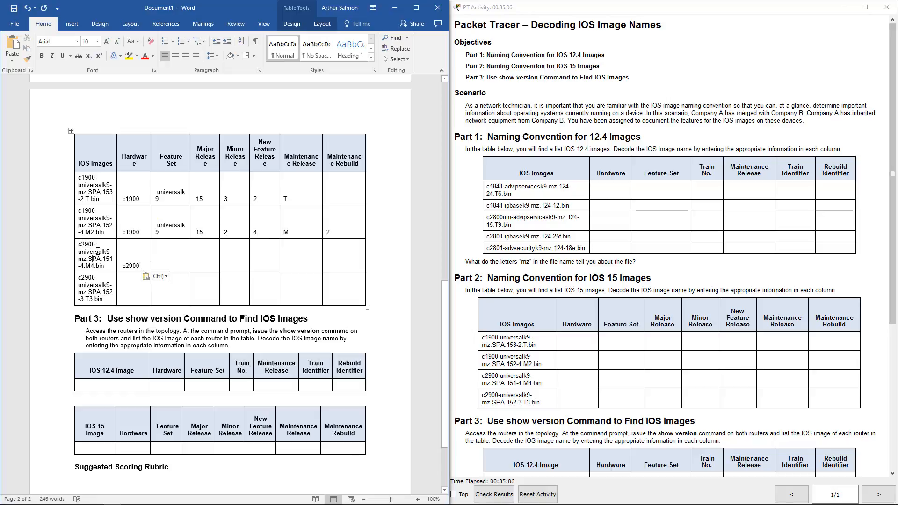
click(169, 254)
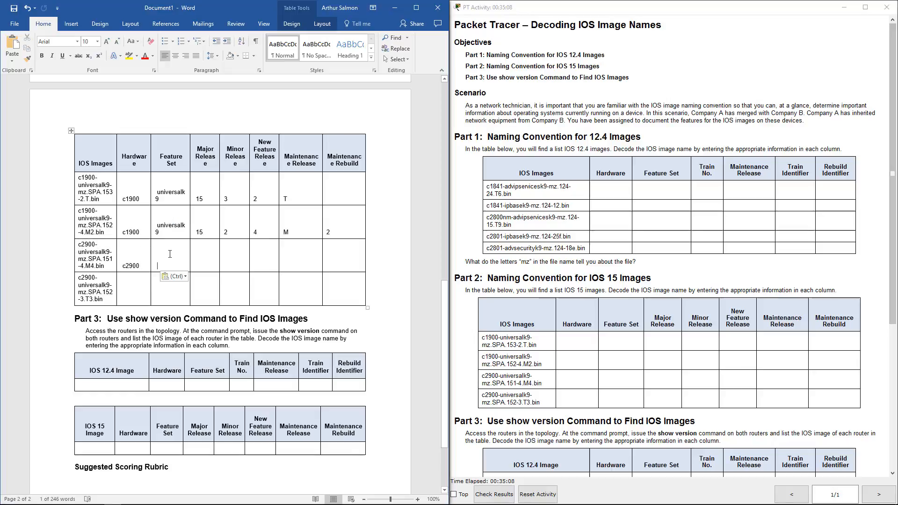
text(universalk9)
click(234, 255)
text(1)
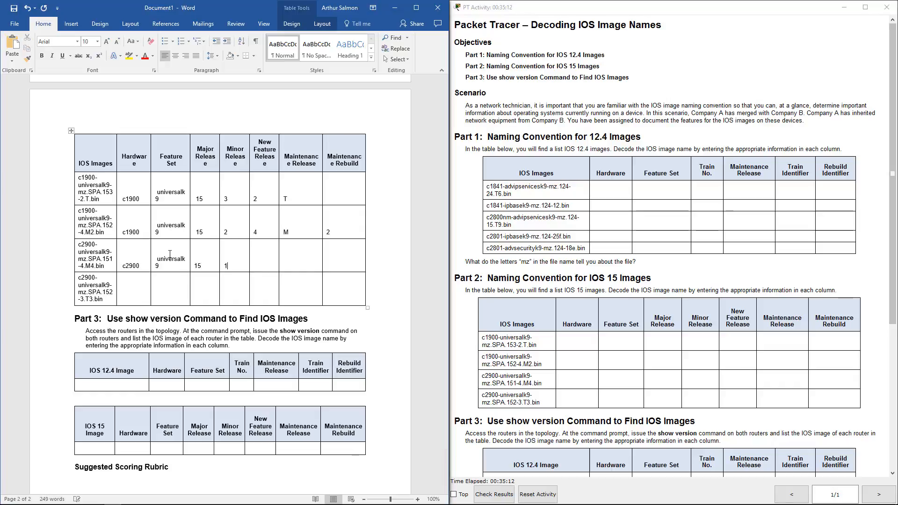
text(4M)
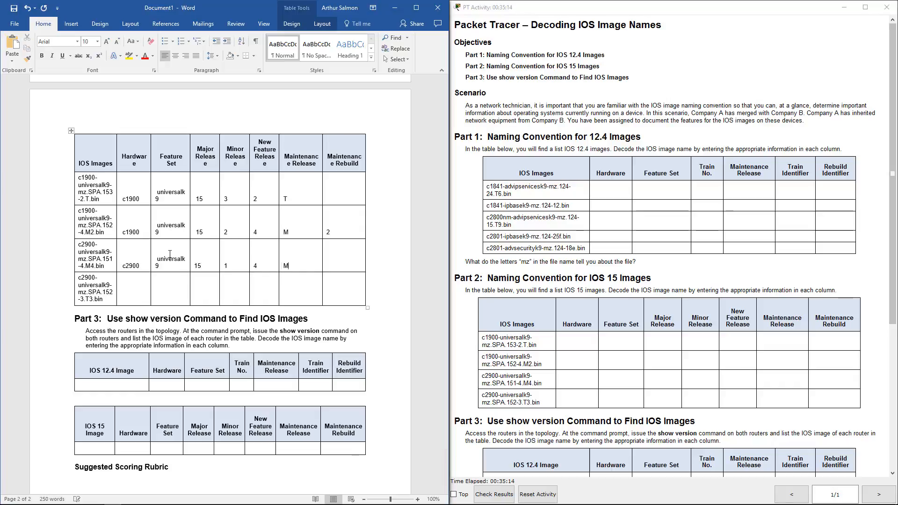
text(4)
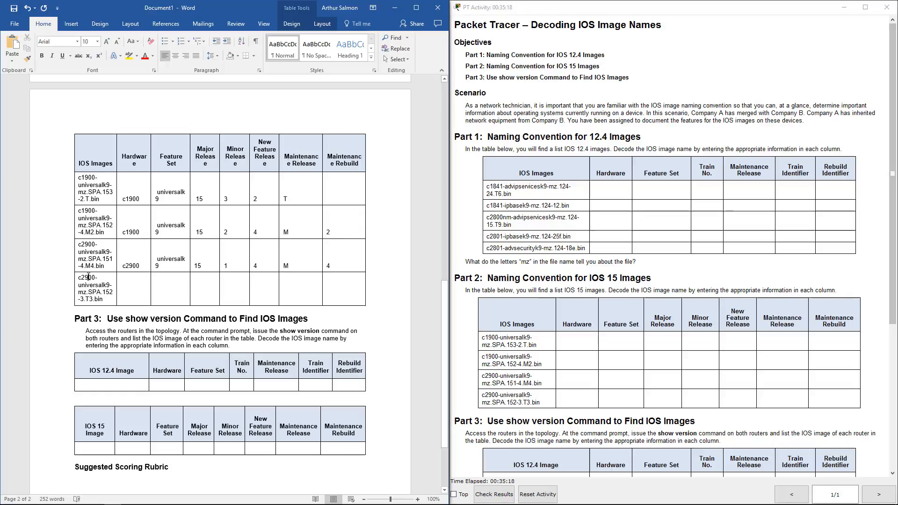
text(c2900)
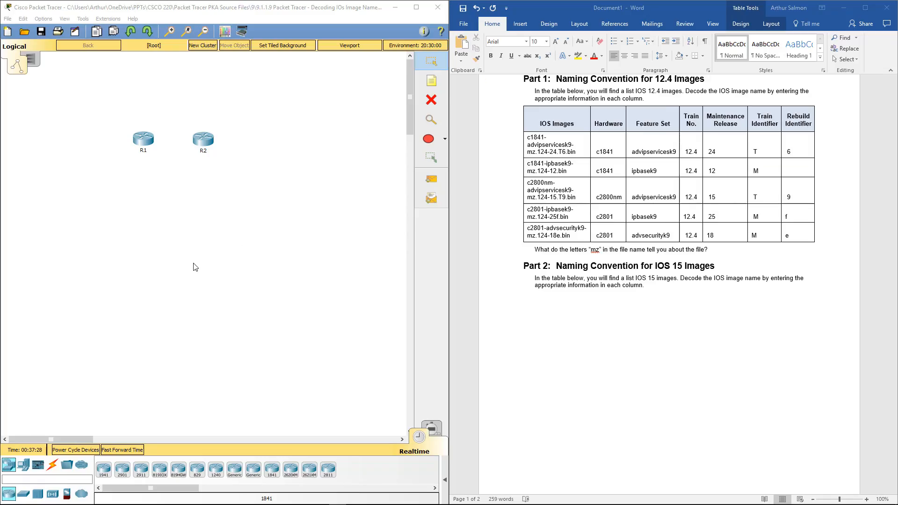
- Scroll the Packet Tracer workspace and bring up the R1 router's device window
scroll(down, 3)
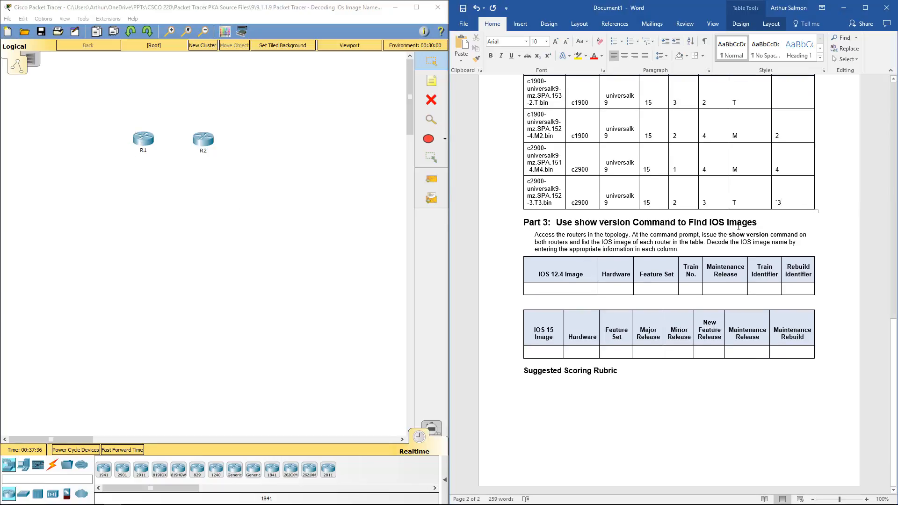
double_click(143, 140)
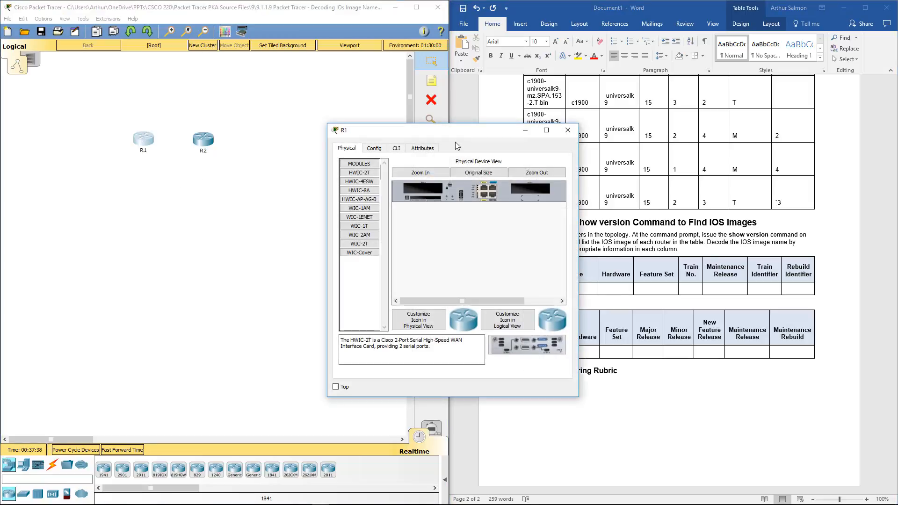
- Copy R1's image name c1841-advipservicesk9-mz.124-15.T1.bin from the CLI, then close R1
click(395, 148)
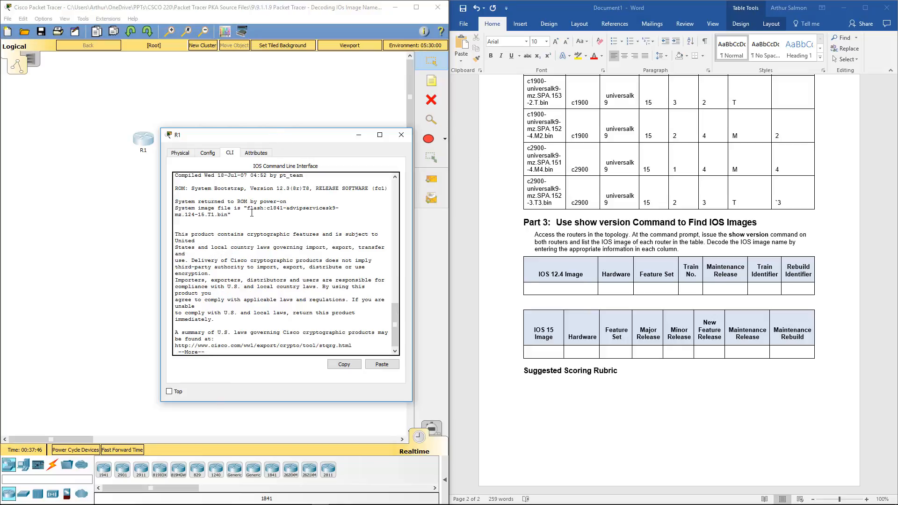
double_click(276, 208)
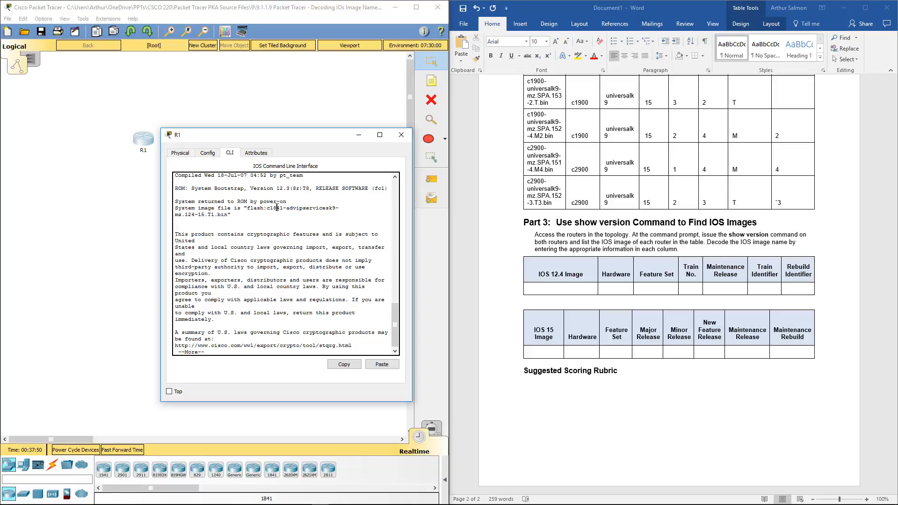
double_click(273, 207)
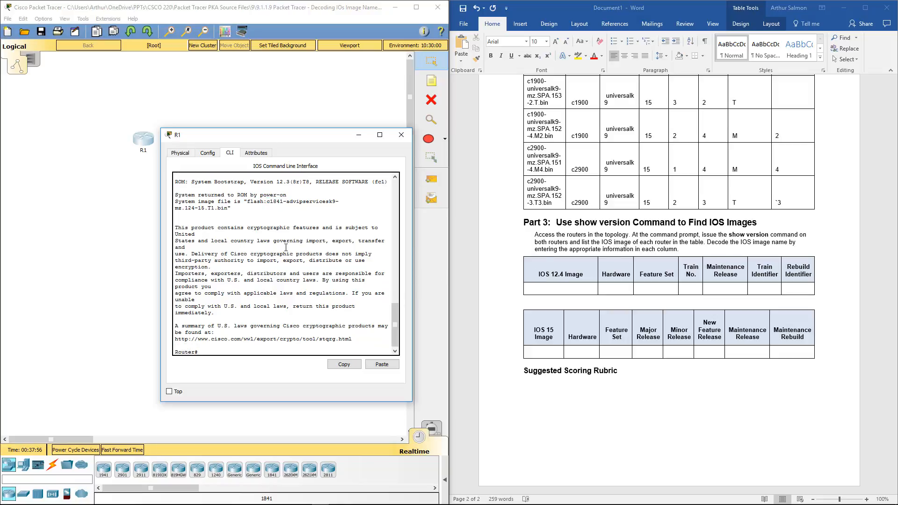
click(539, 286)
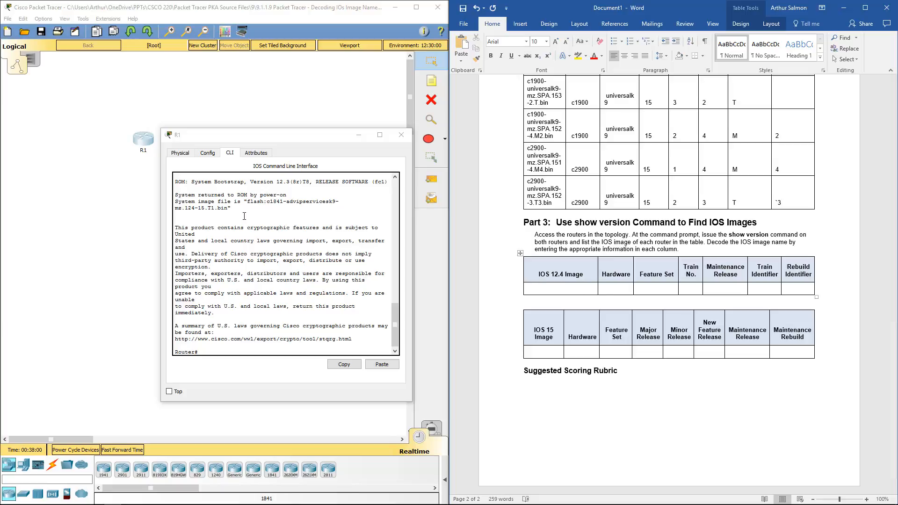
drag(267, 201, 227, 208)
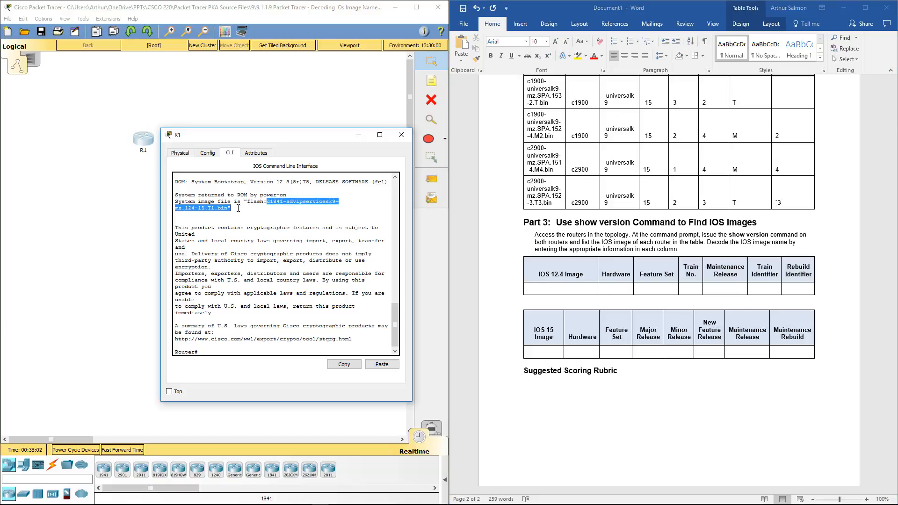
click(344, 364)
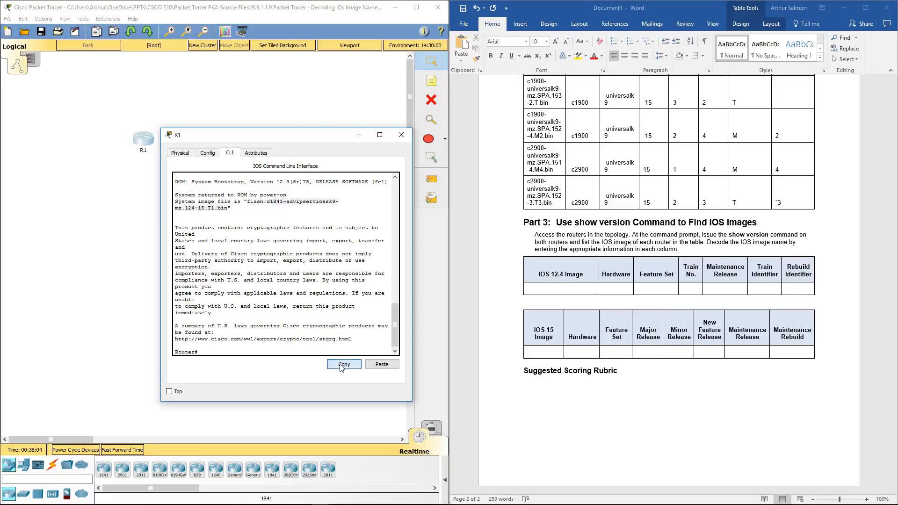
click(401, 135)
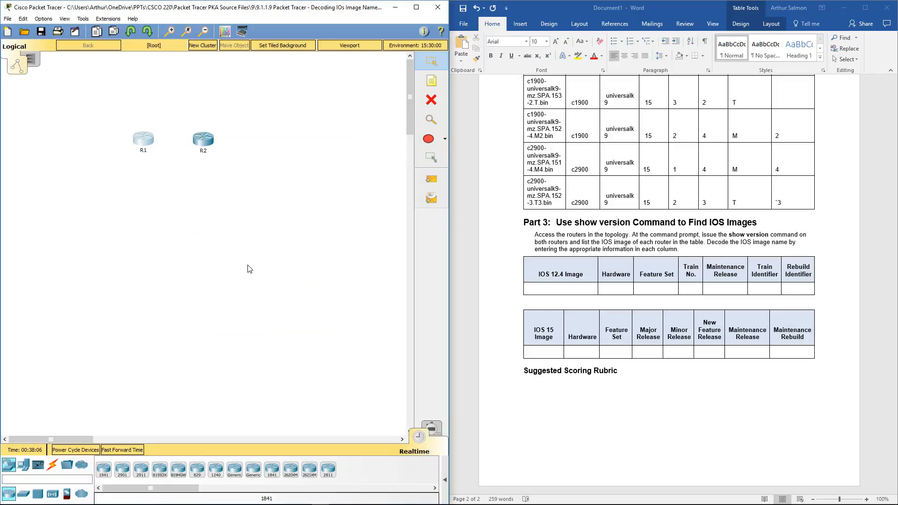
- Enter R1's Part 3 row: C1841, Adviser, 12.4, 15, T and 1
text(universalk9)
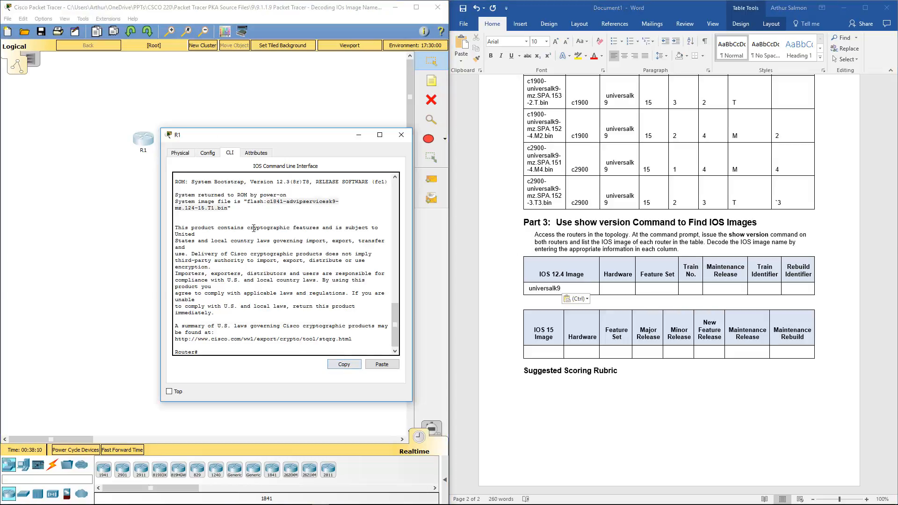
drag(266, 202, 226, 208)
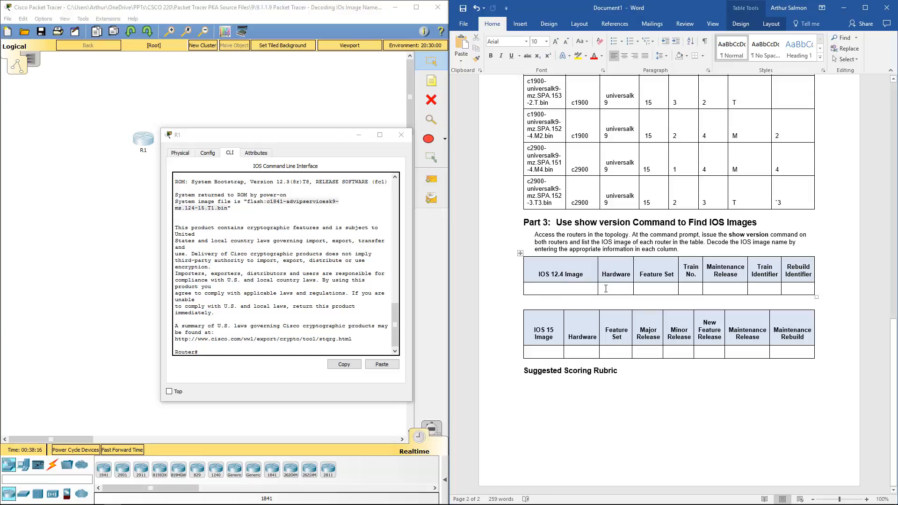
text(C1)
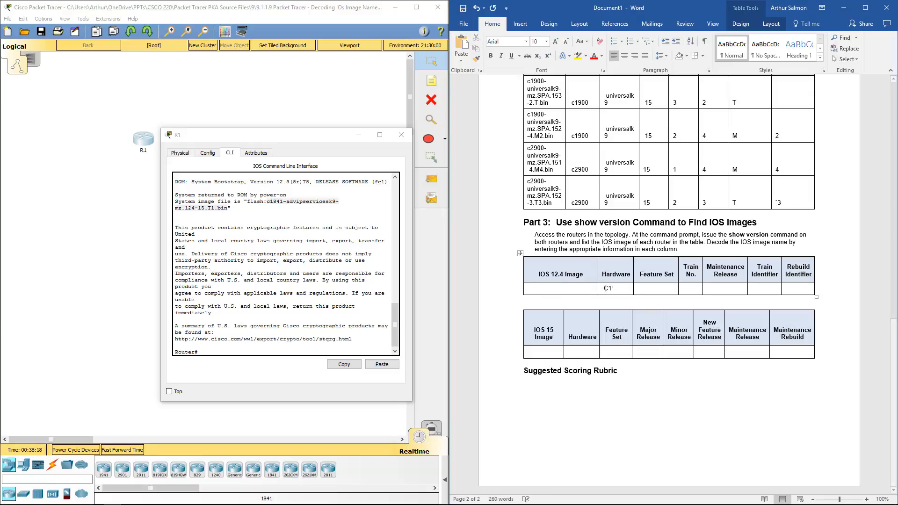
text(841)
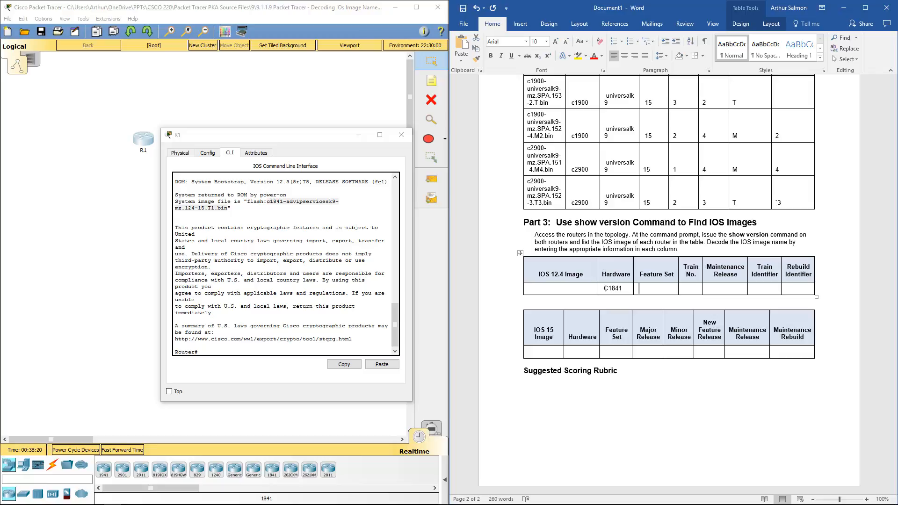
text(adv)
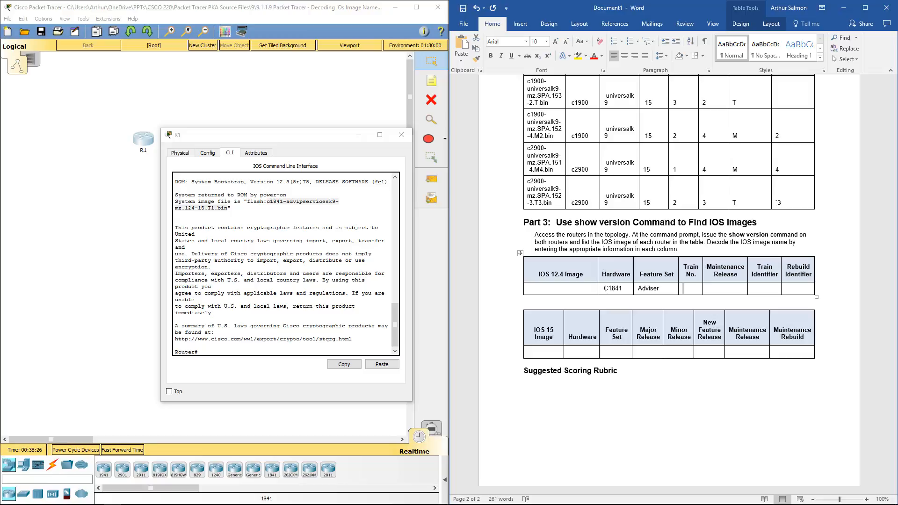
text(12.4)
click(726, 288)
text(15)
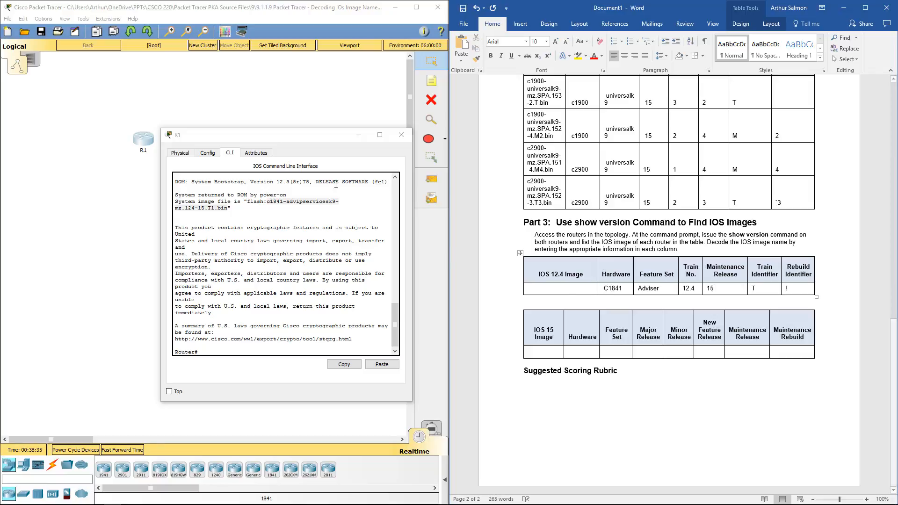
text(1)
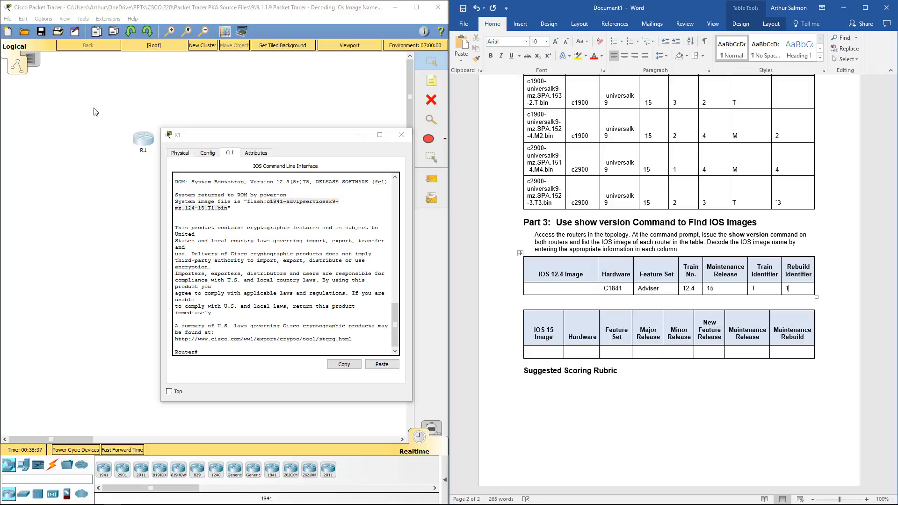
drag(197, 195, 232, 208)
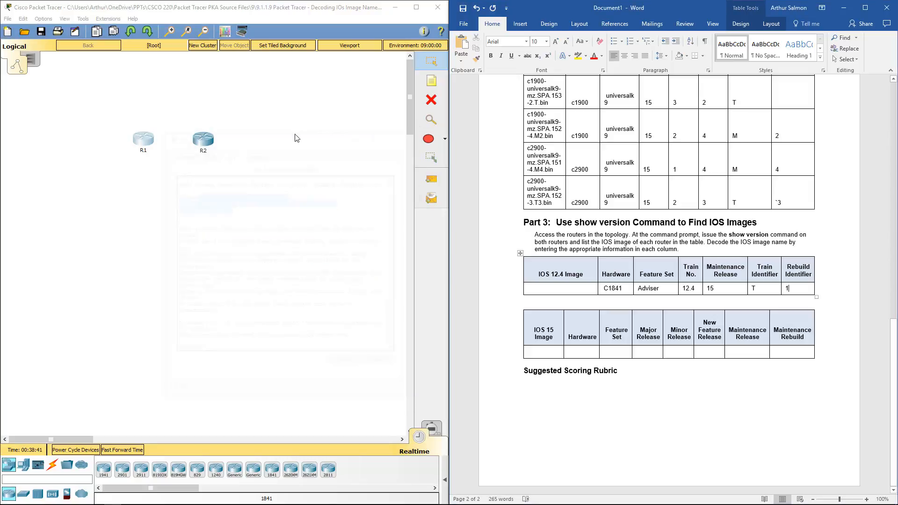
- View R2's show version output with image c1900-universalk9-mz.SPA.151-1.M4.bin, window shifted left
double_click(203, 139)
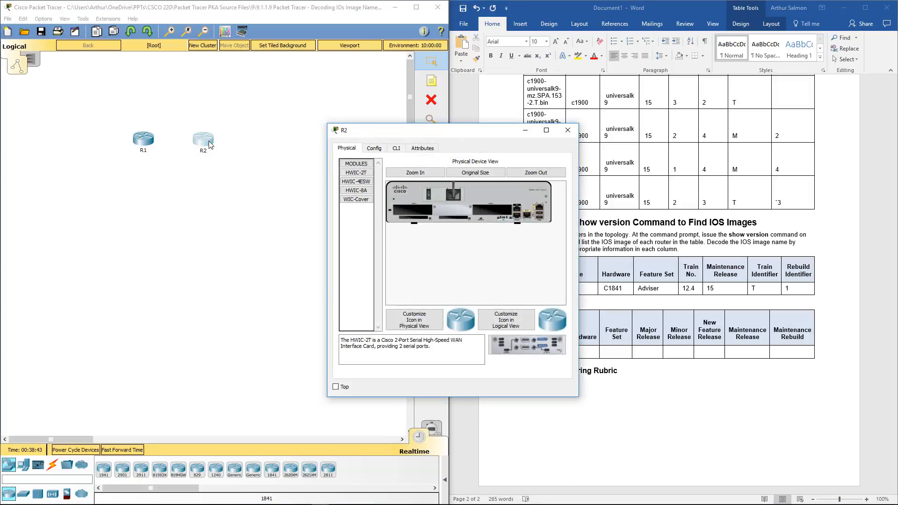
click(395, 147)
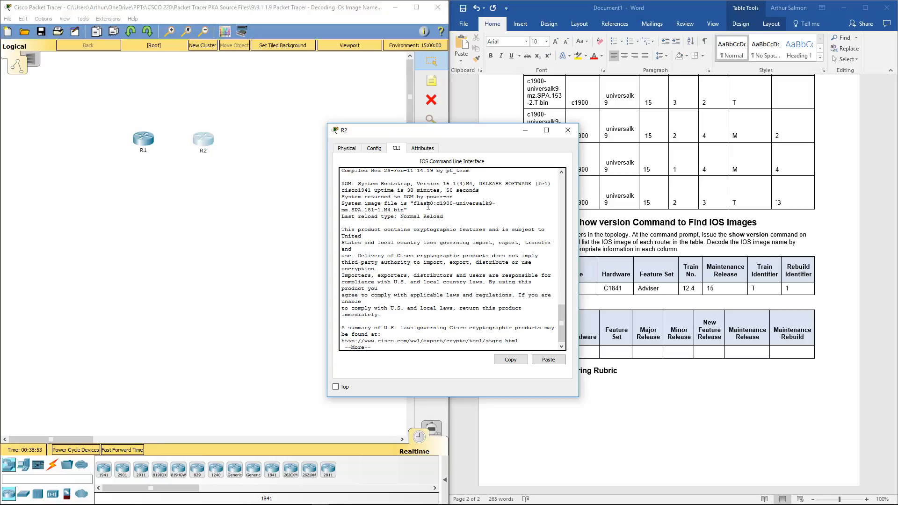
drag(436, 202, 406, 209)
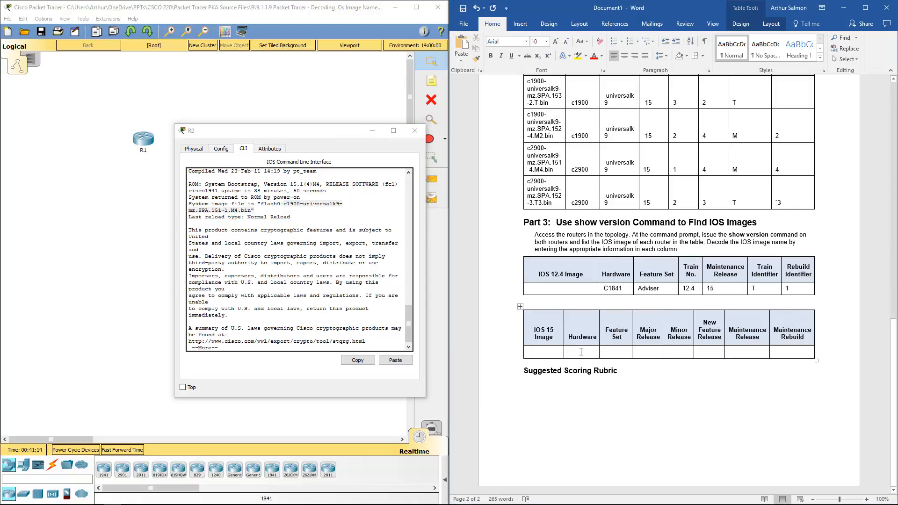
- Enter C1900, UNV, 15, 1, 1, M, 4 in the IOS 15 row and close R2's window
text(C1900)
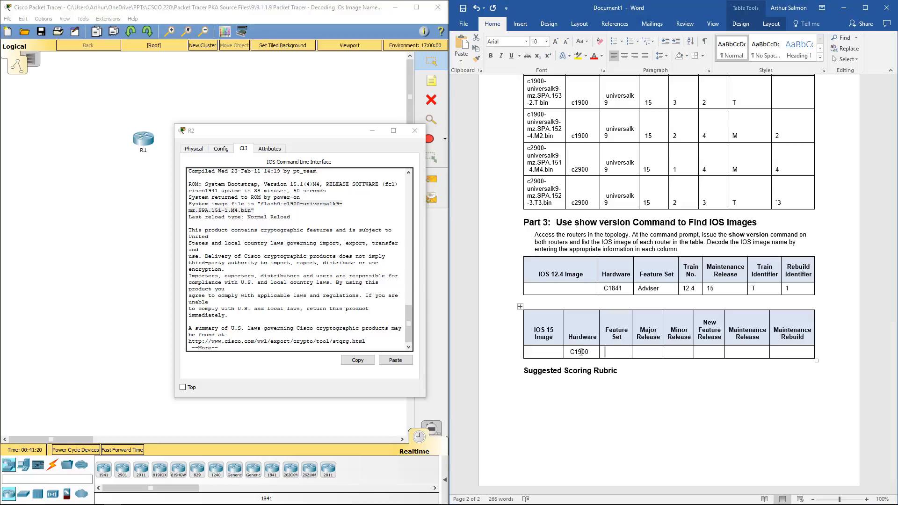
text(15)
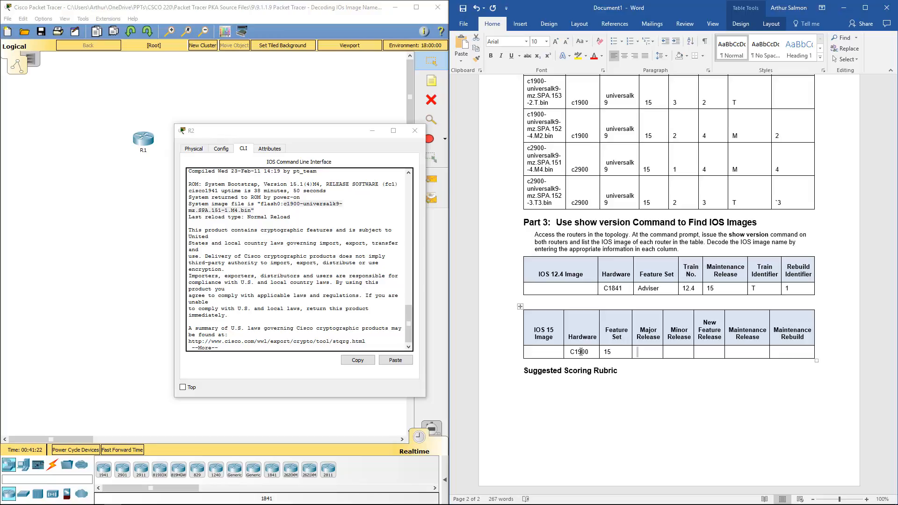
text(15)
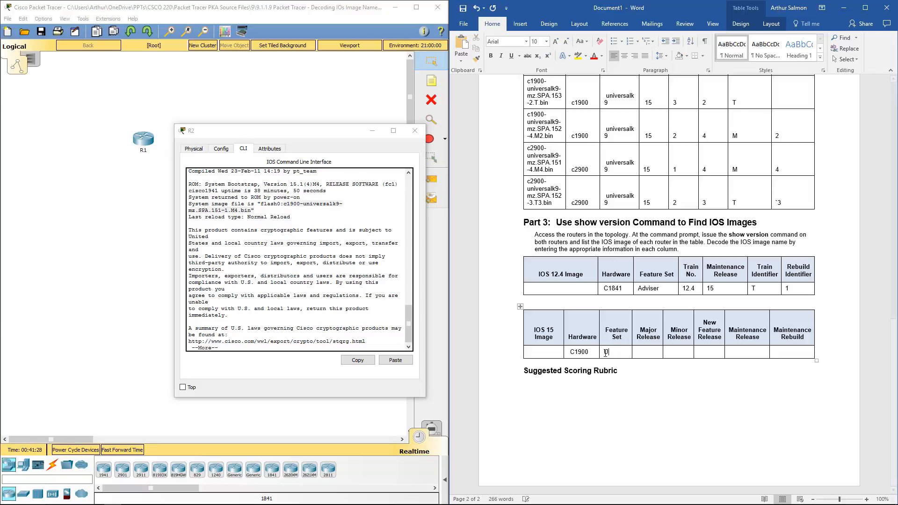
text(NV)
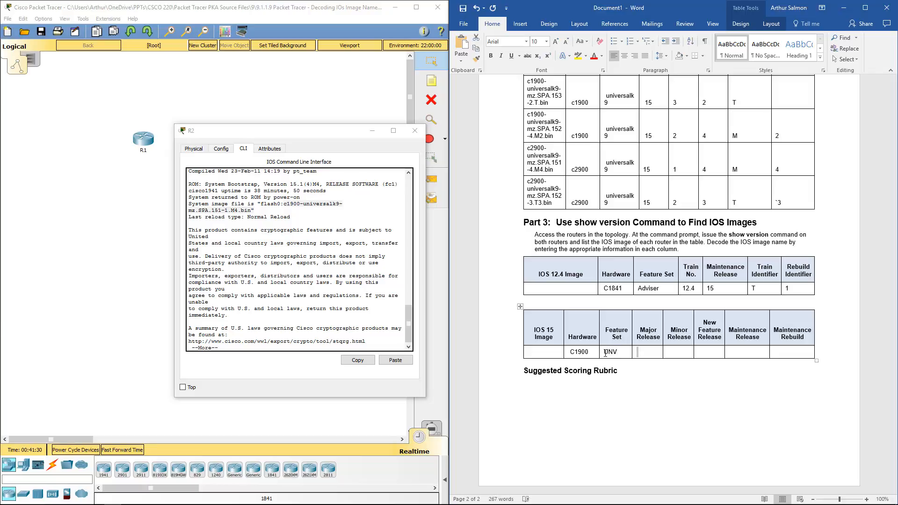
text(15)
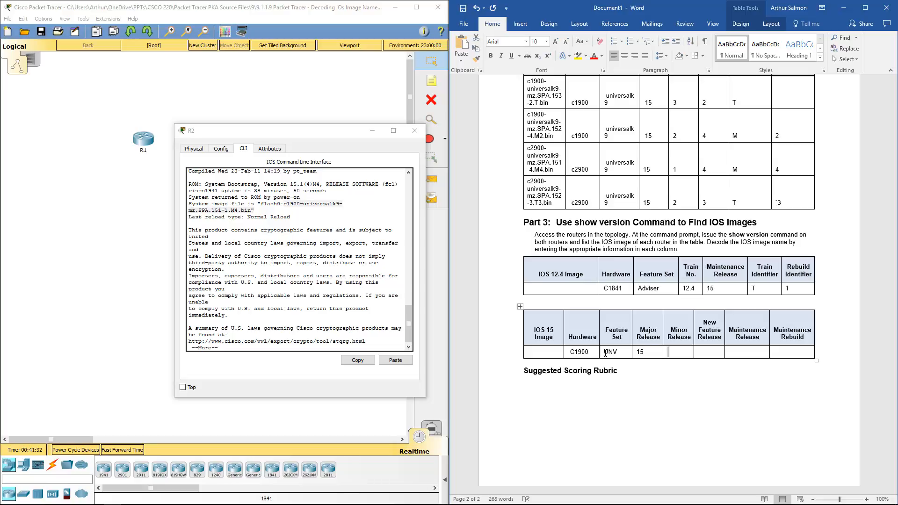
text(1)
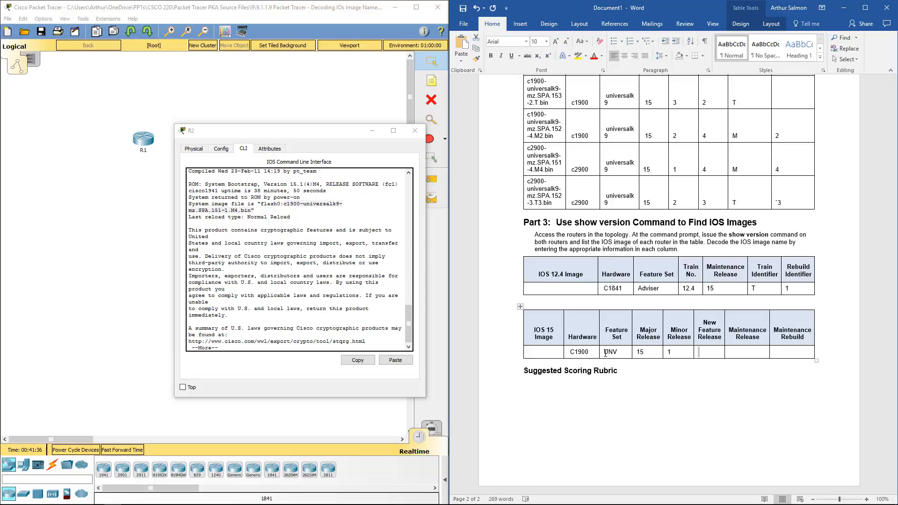
text(M)
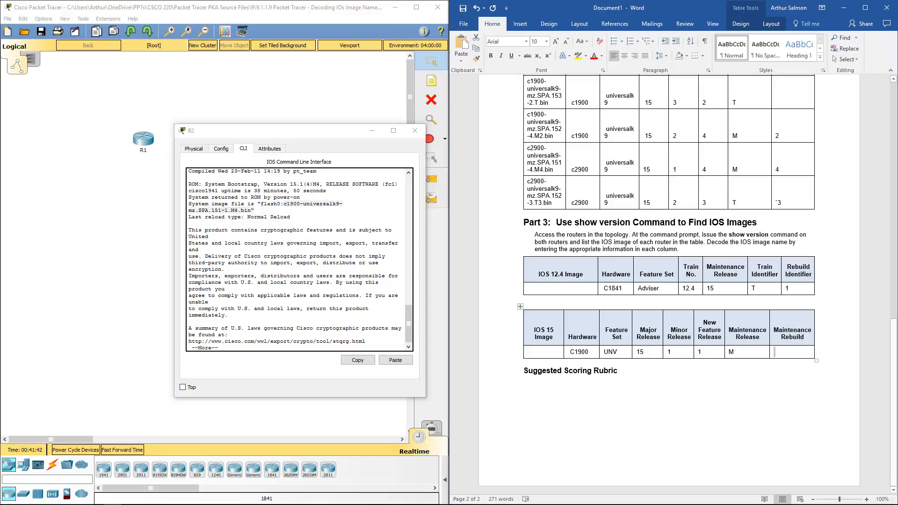
text(4)
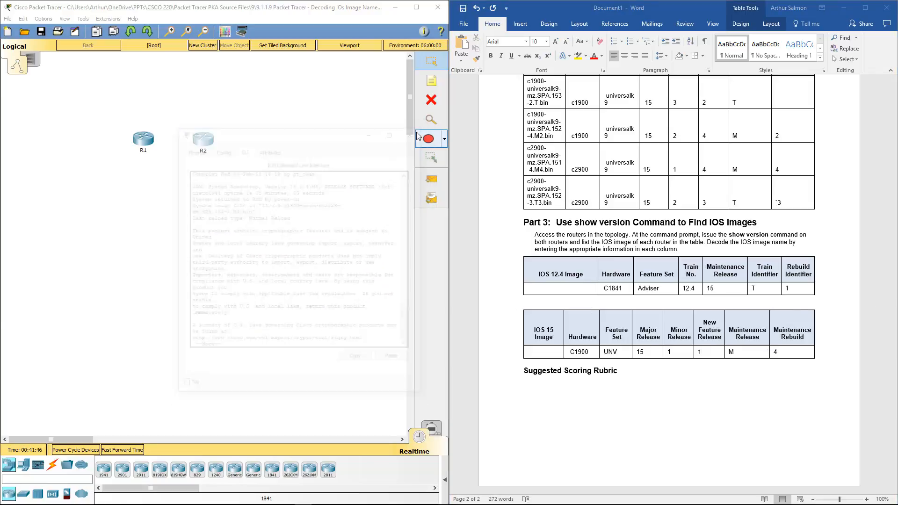
click(407, 135)
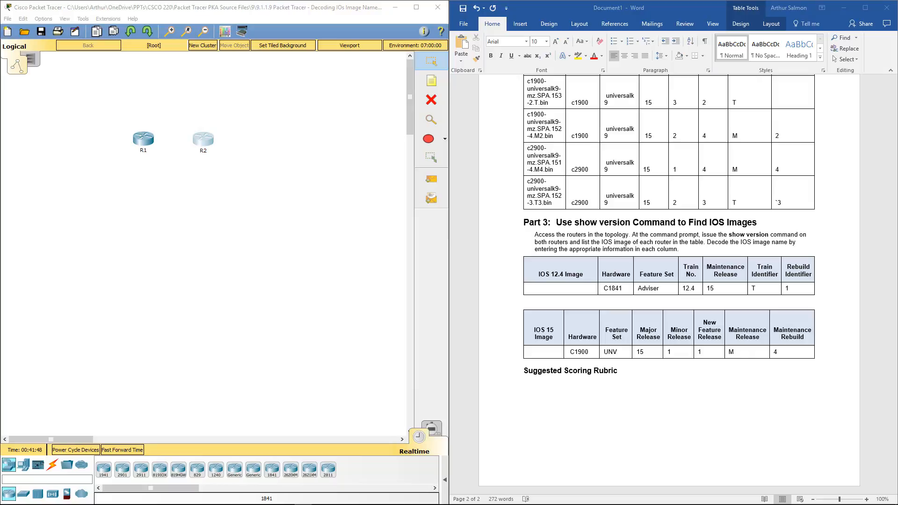